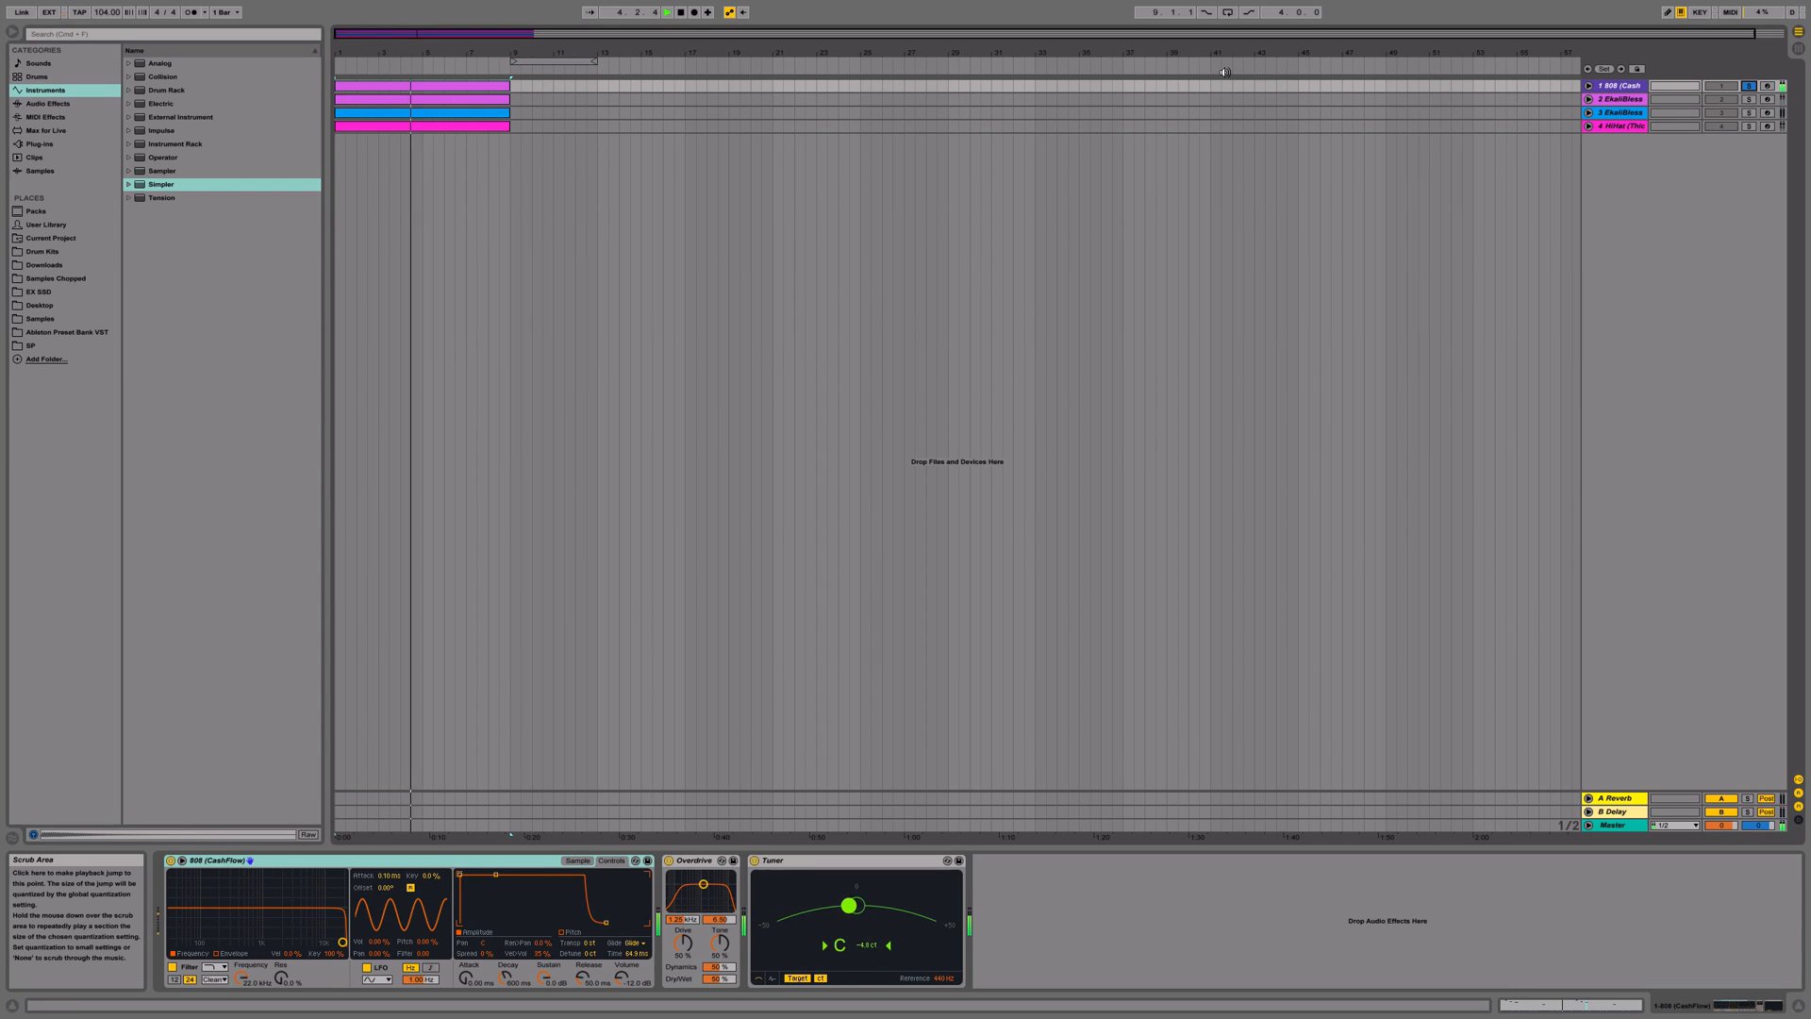
# - View the first 808 track's clip with its sustained bassline and higher glide notes
pyautogui.click(468, 88)
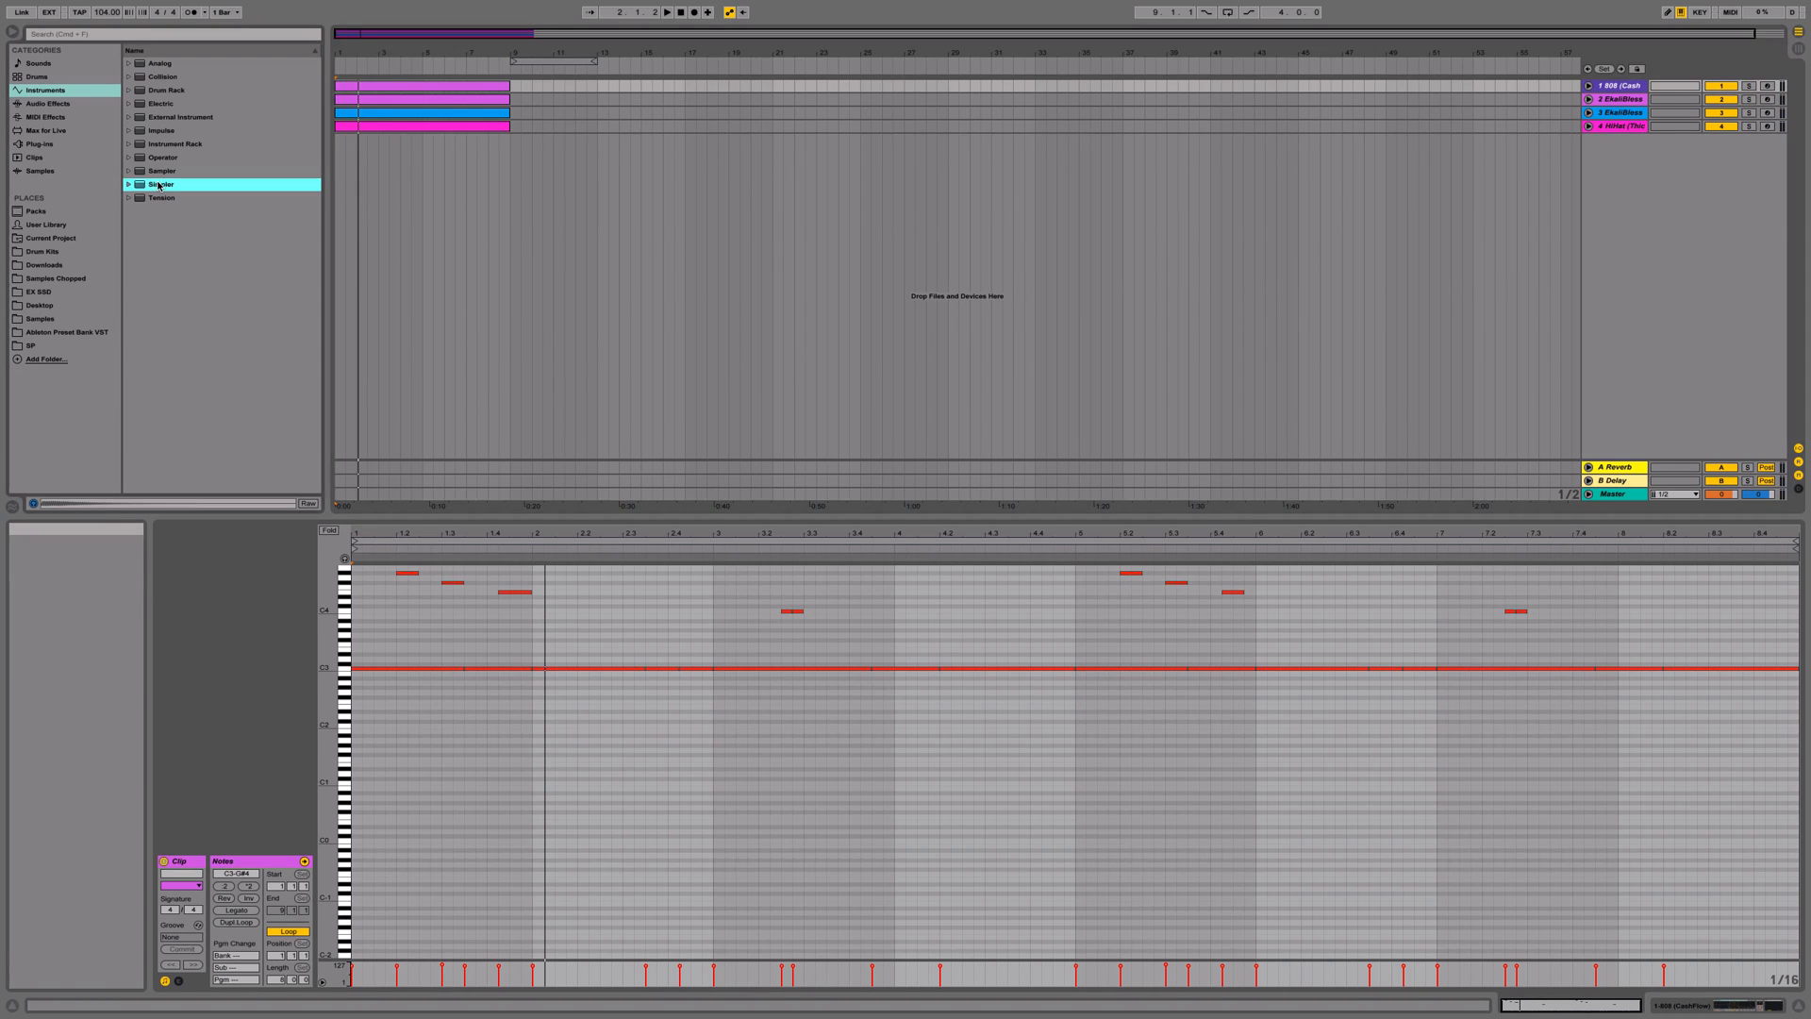
# - Create a new Simpler track and load the 808 (CashFlow).wav sample into it
pyautogui.doubleClick(159, 183)
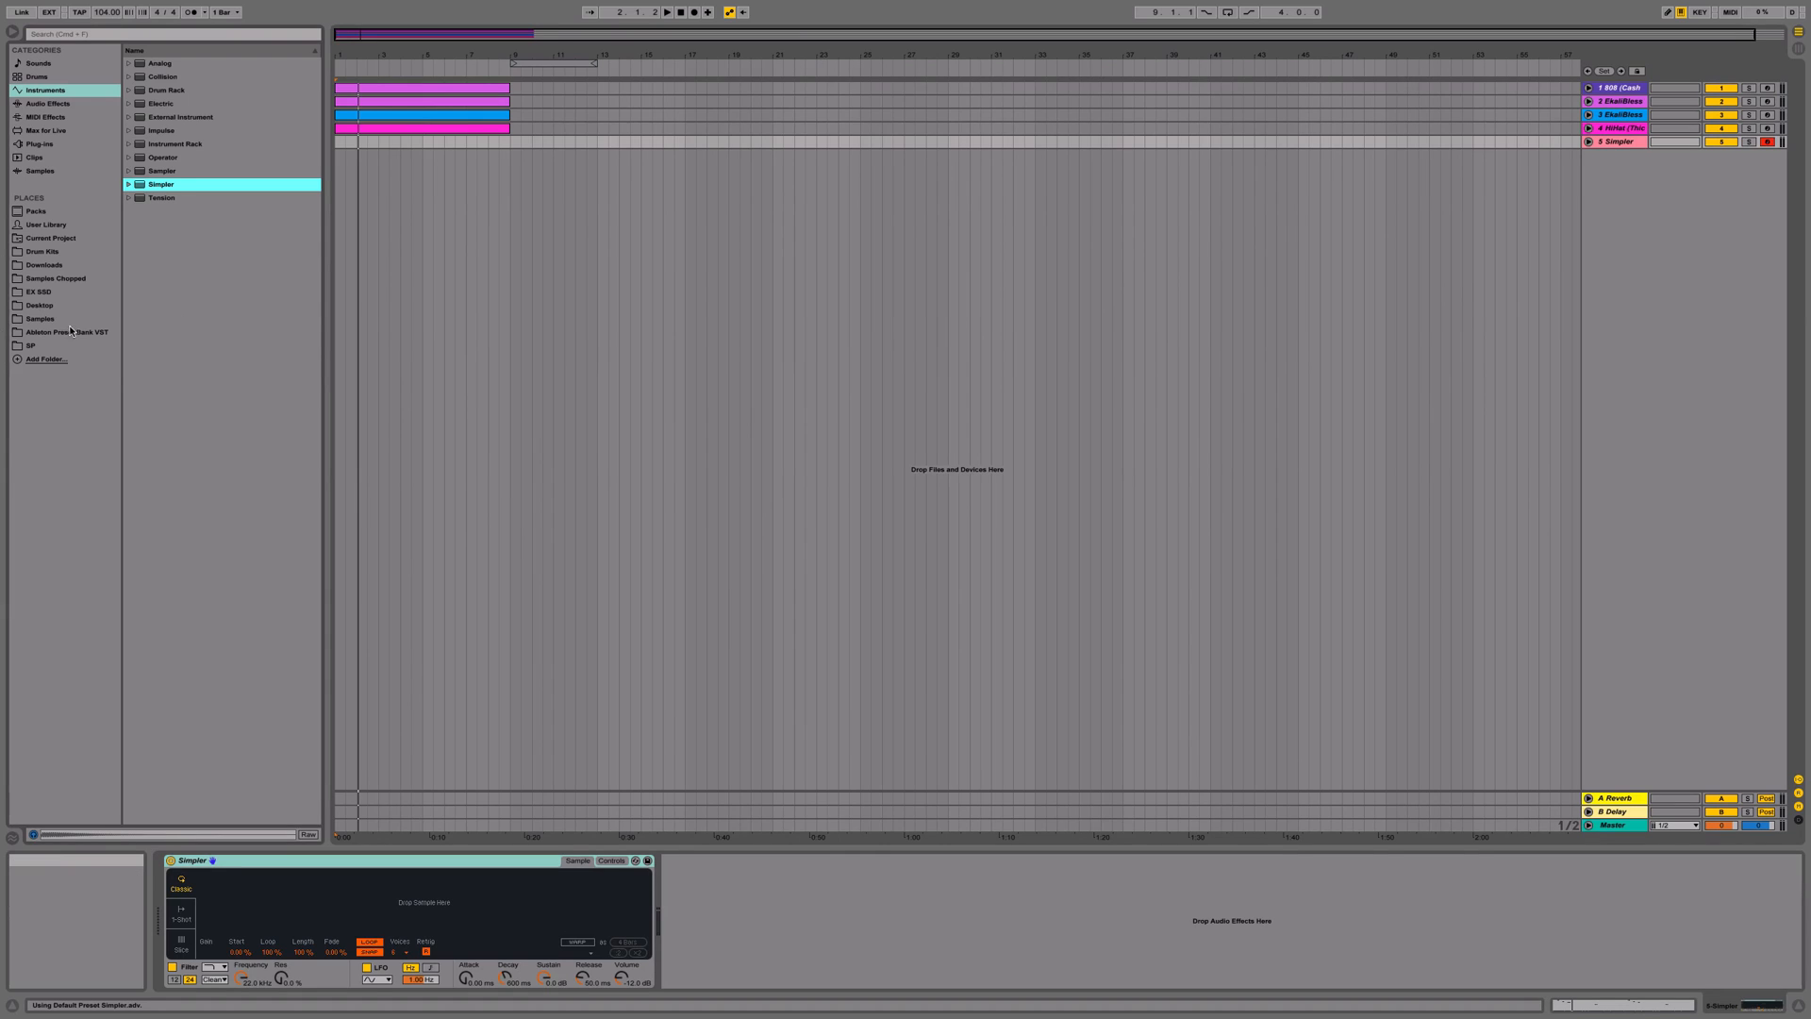
pyautogui.click(43, 251)
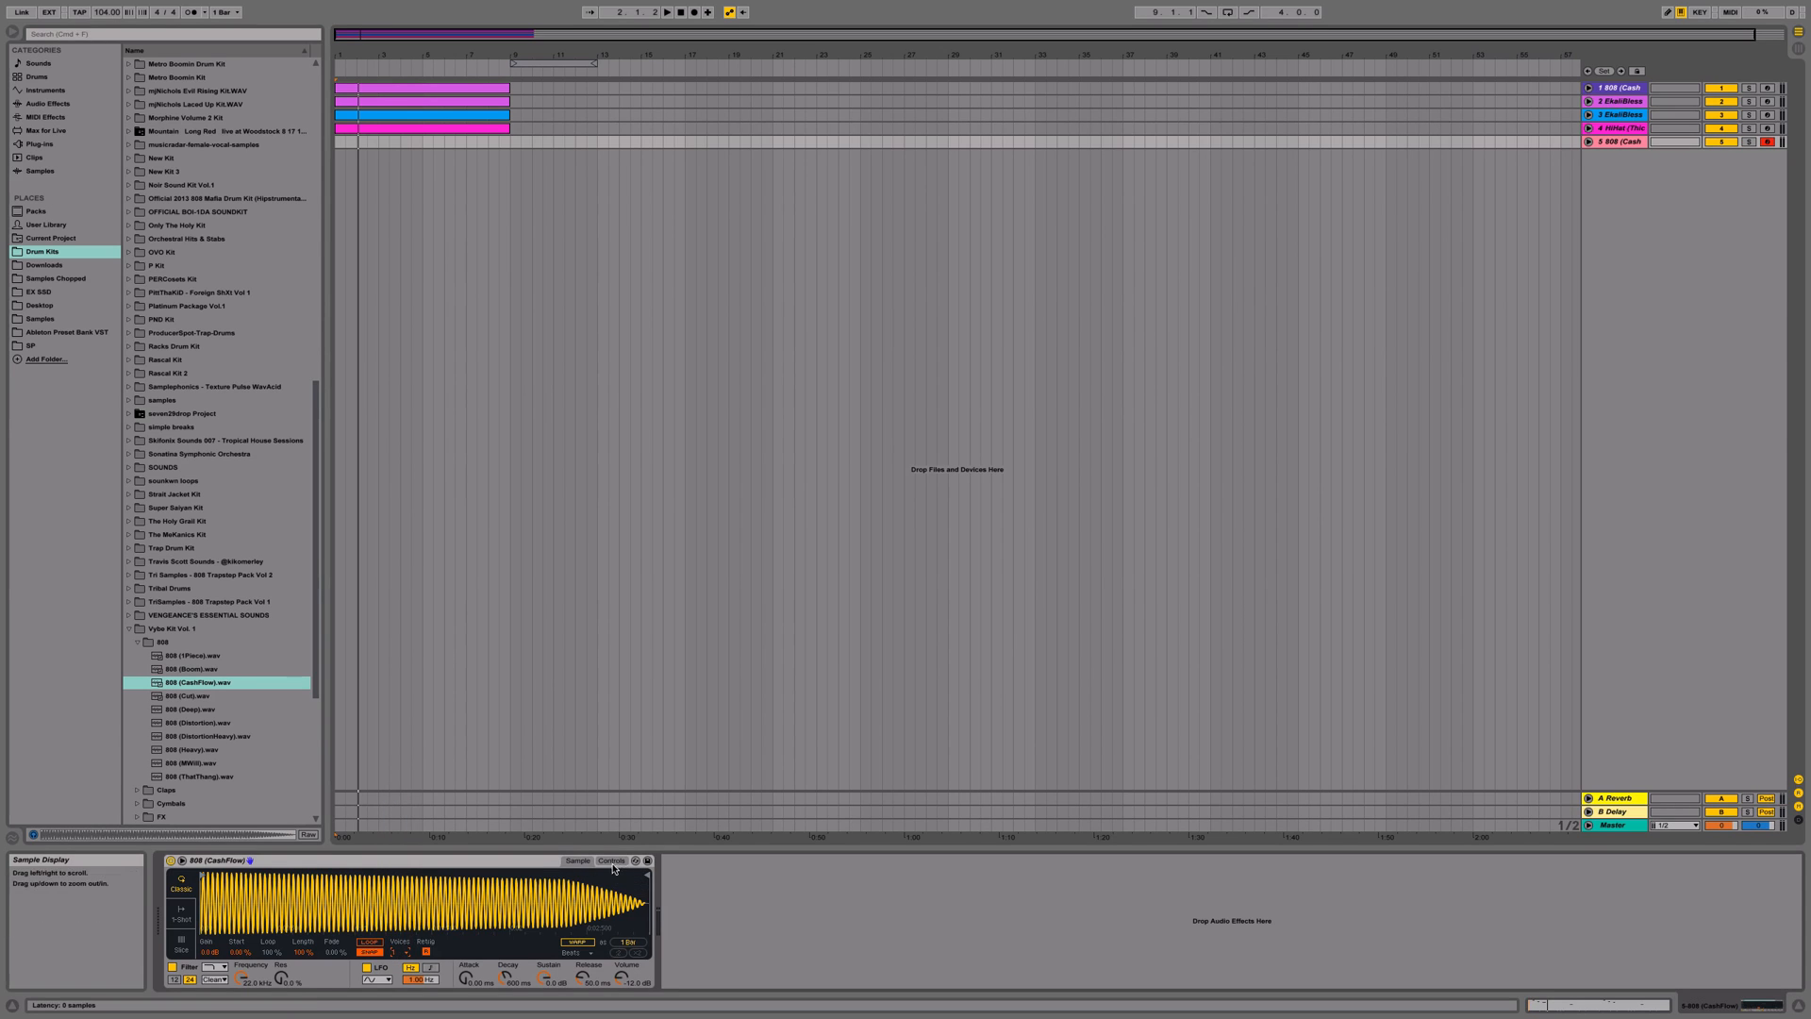
# - Enable Glide in the Simpler's Controls and add an Overdrive audio effect after it
pyautogui.click(610, 860)
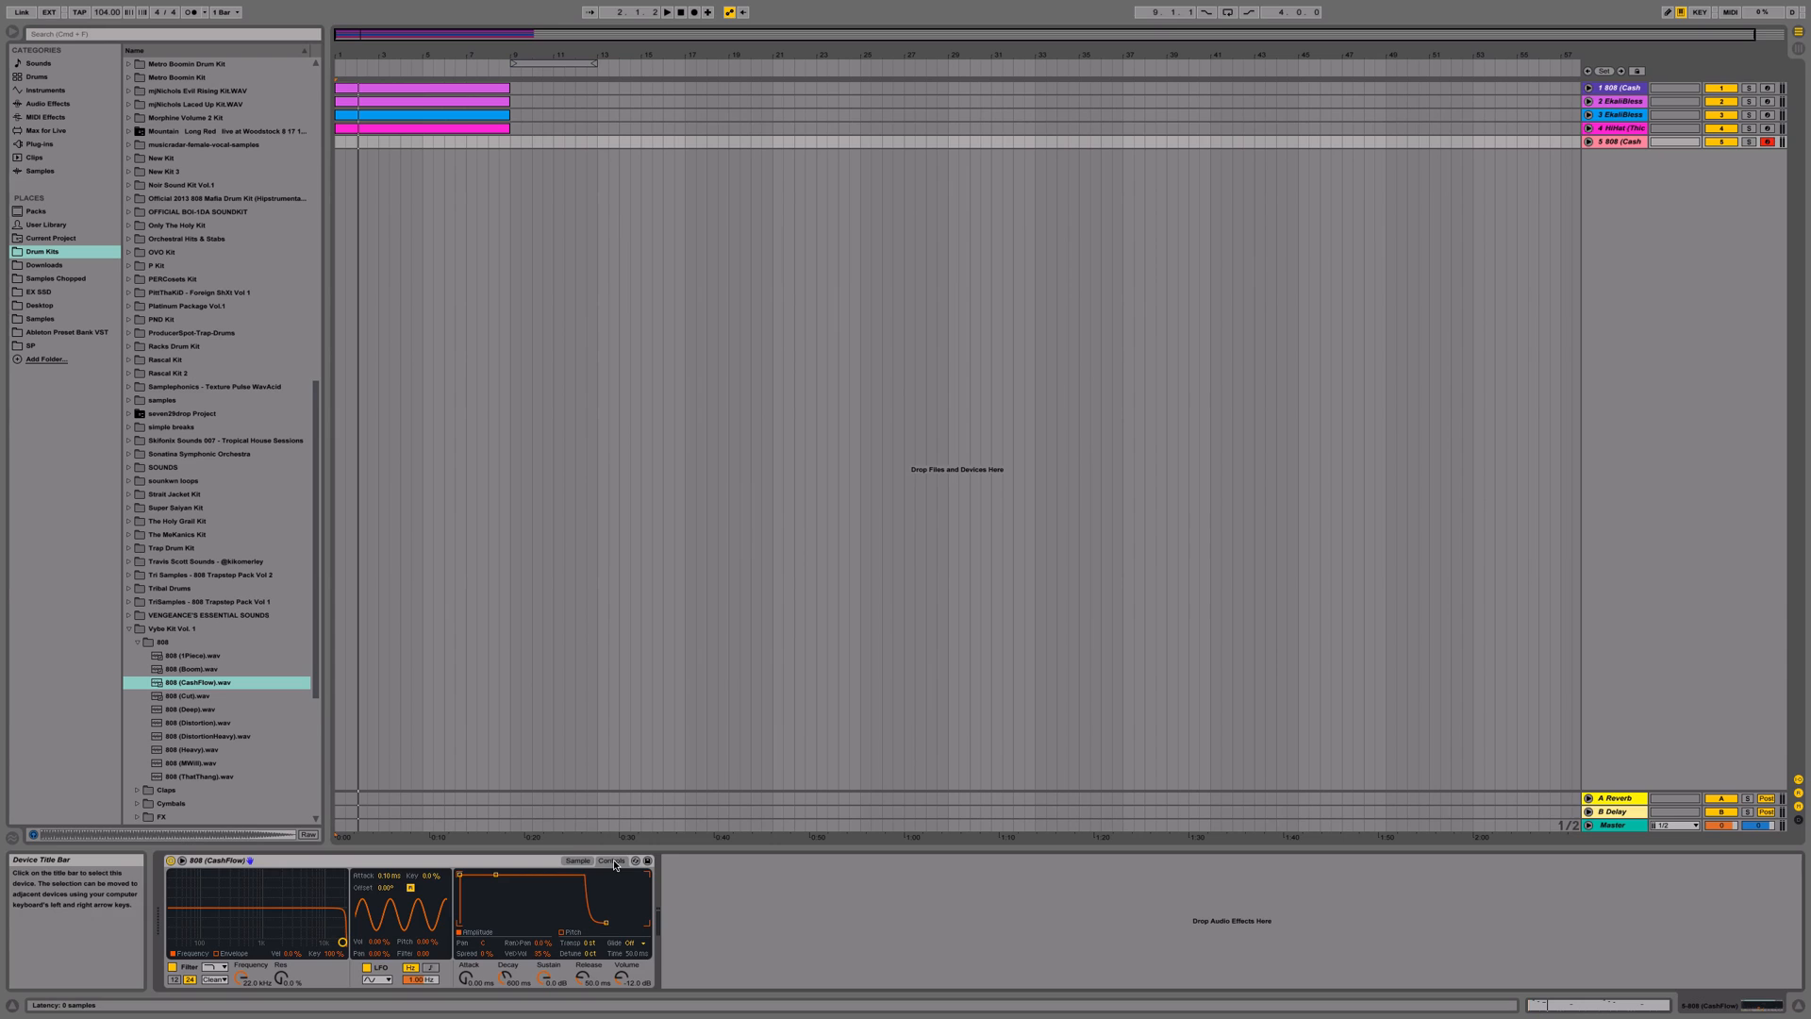
pyautogui.click(634, 943)
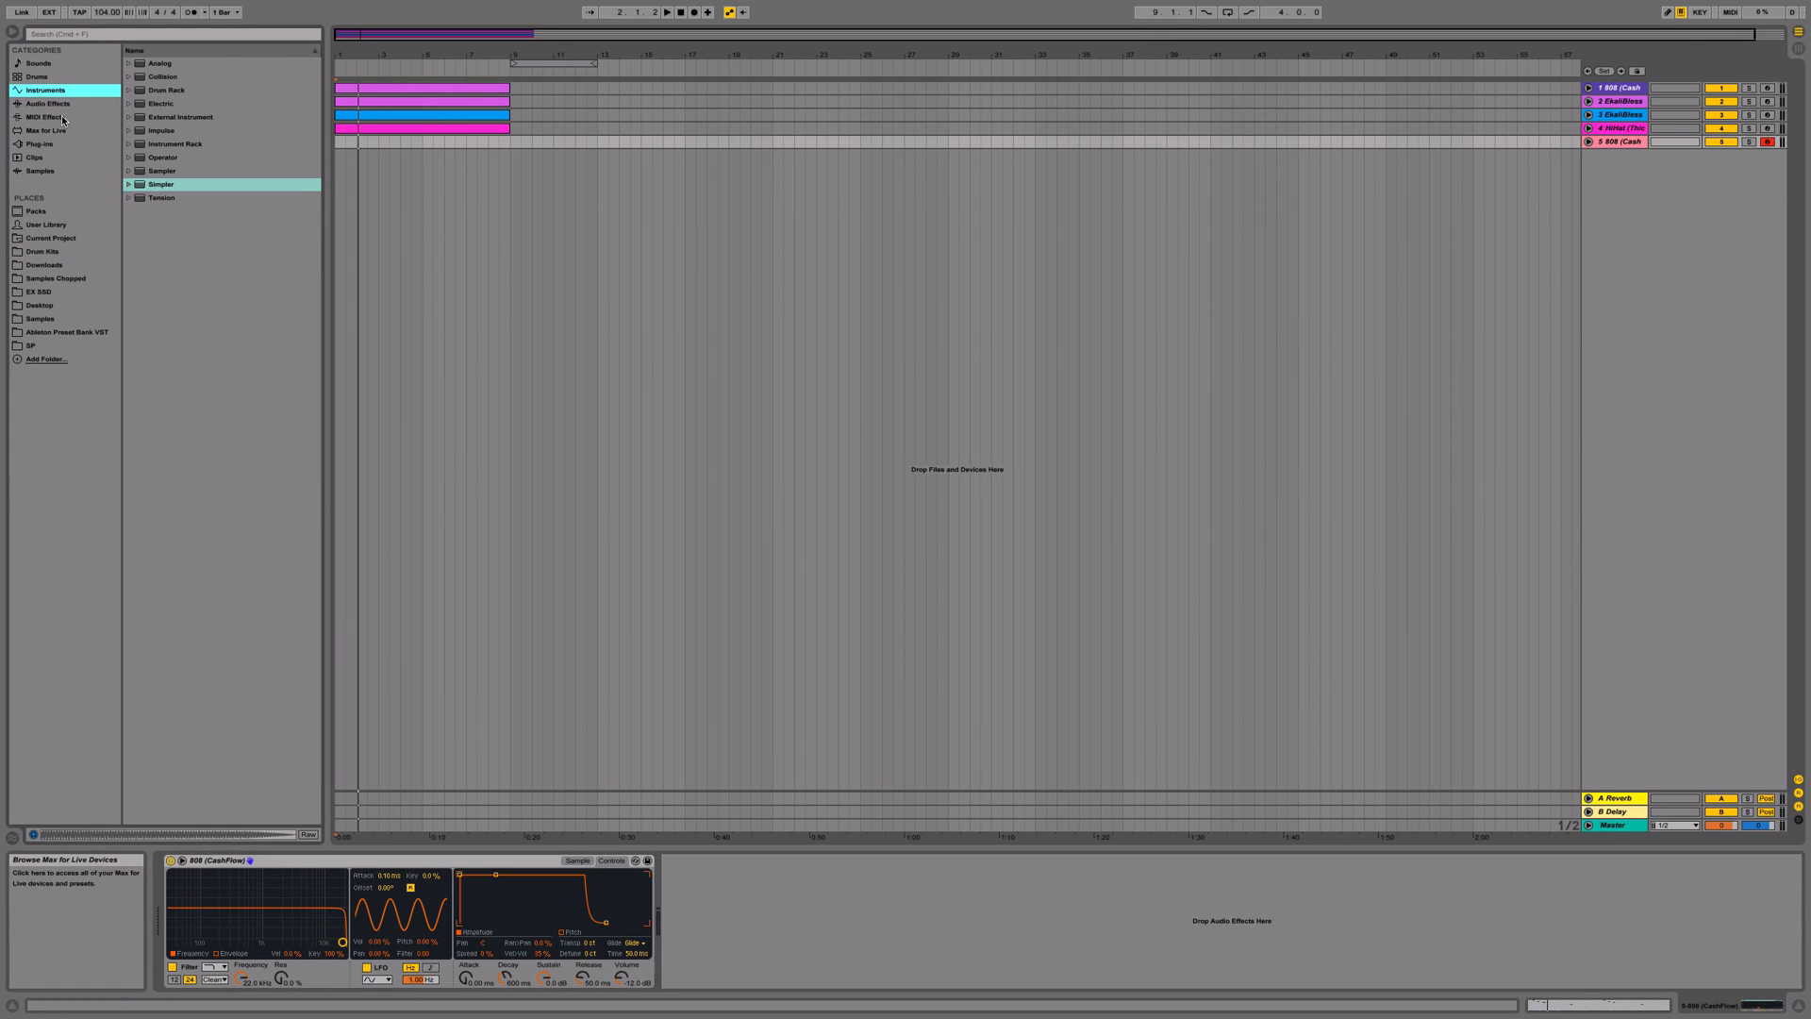
pyautogui.click(47, 104)
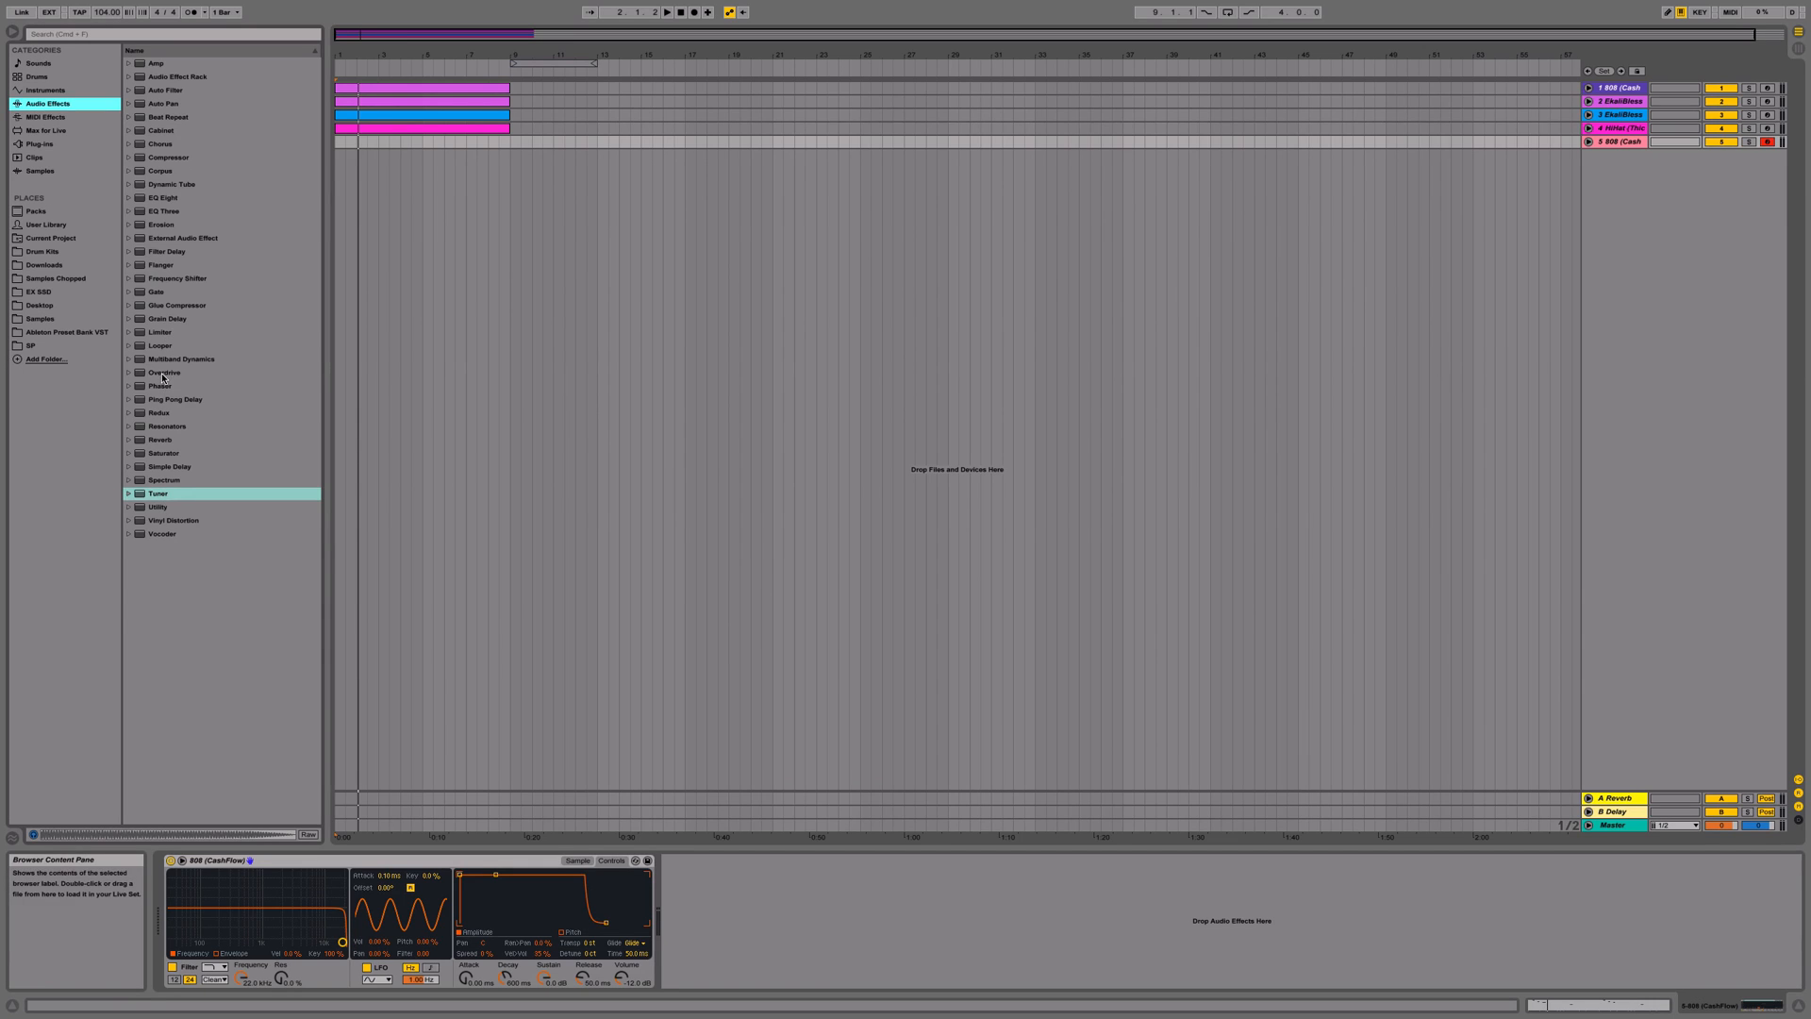
pyautogui.doubleClick(162, 372)
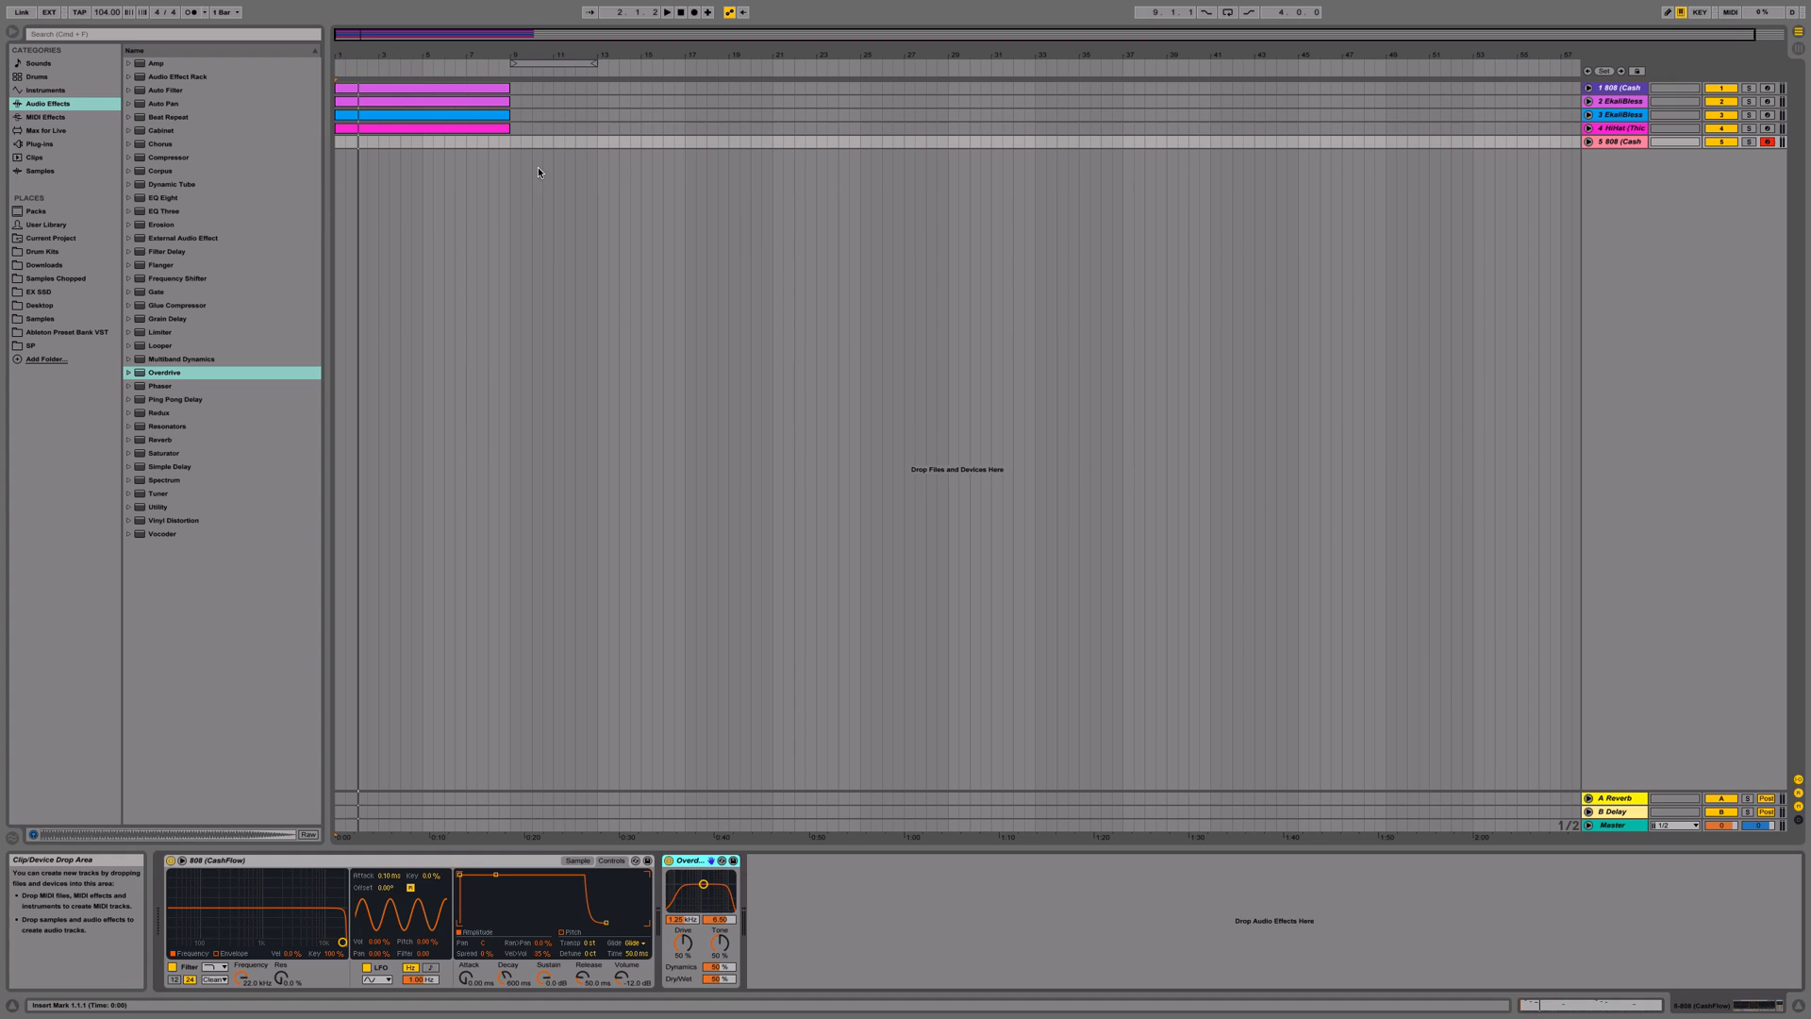
# - Insert an empty MIDI clip over the selected bars on the new 808 track
pyautogui.moveTo(511, 141); pyautogui.dragTo(542, 141)
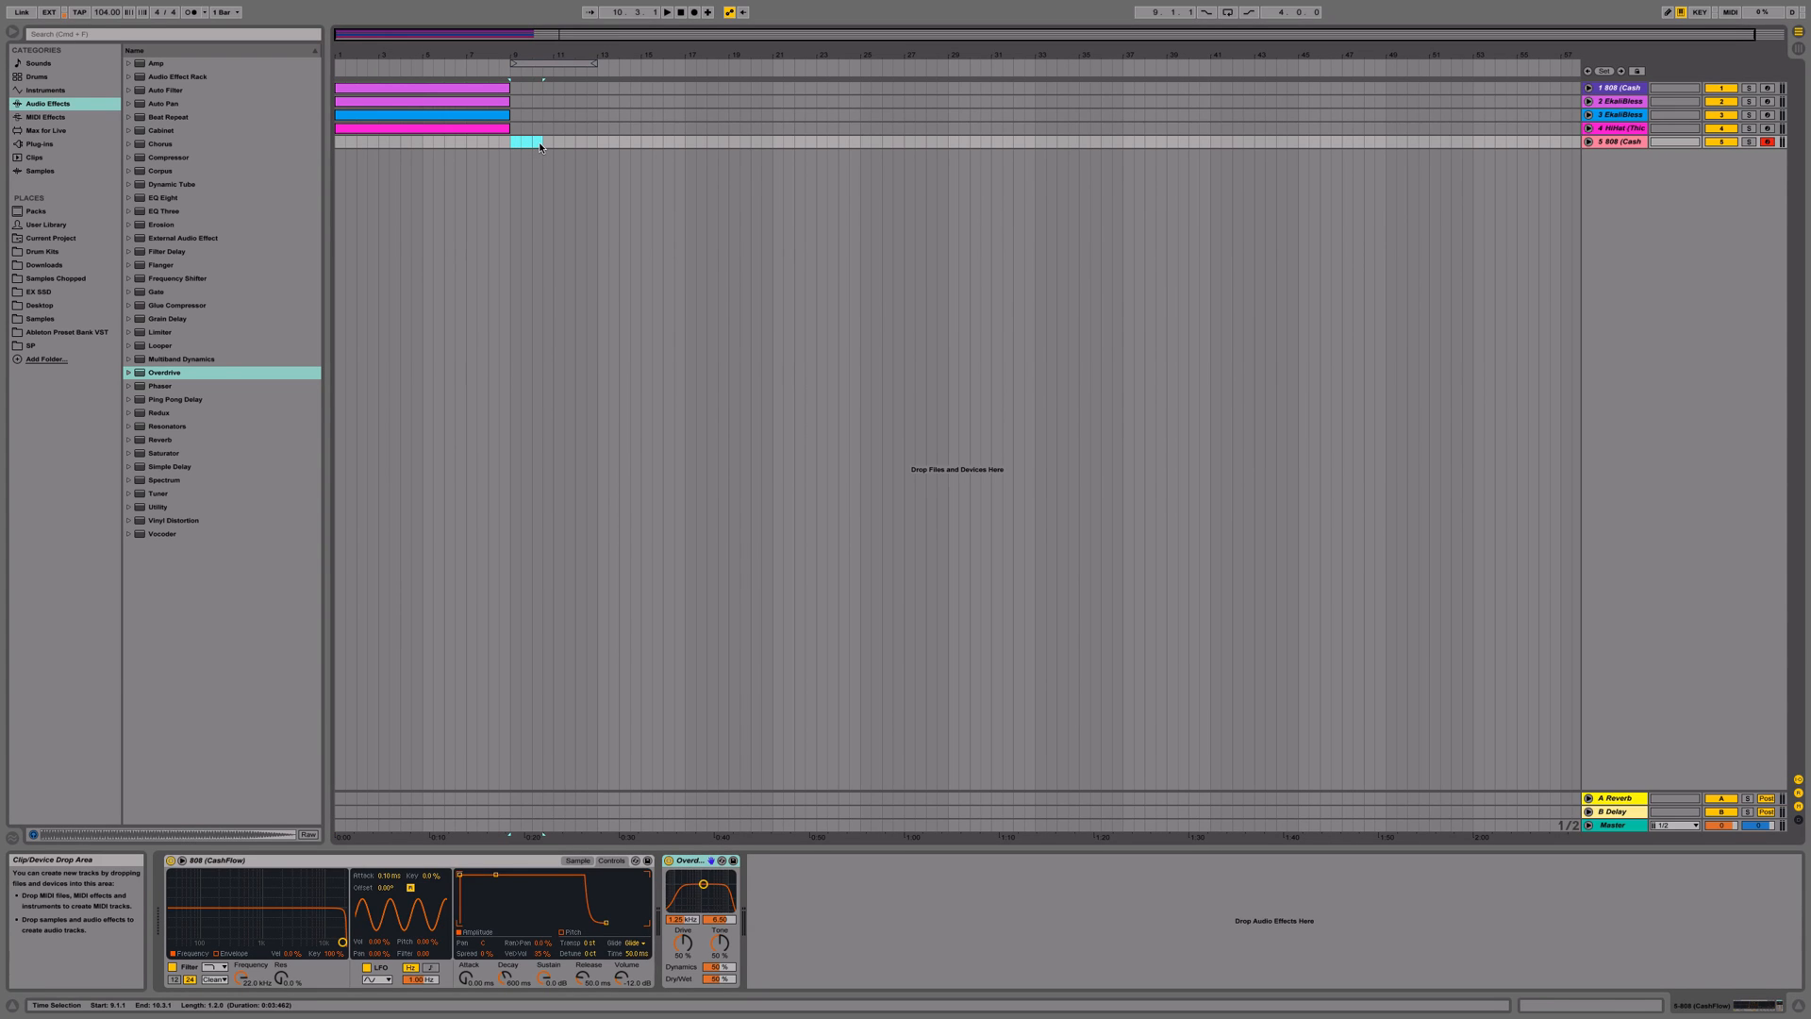
pyautogui.moveTo(539, 141); pyautogui.dragTo(609, 141)
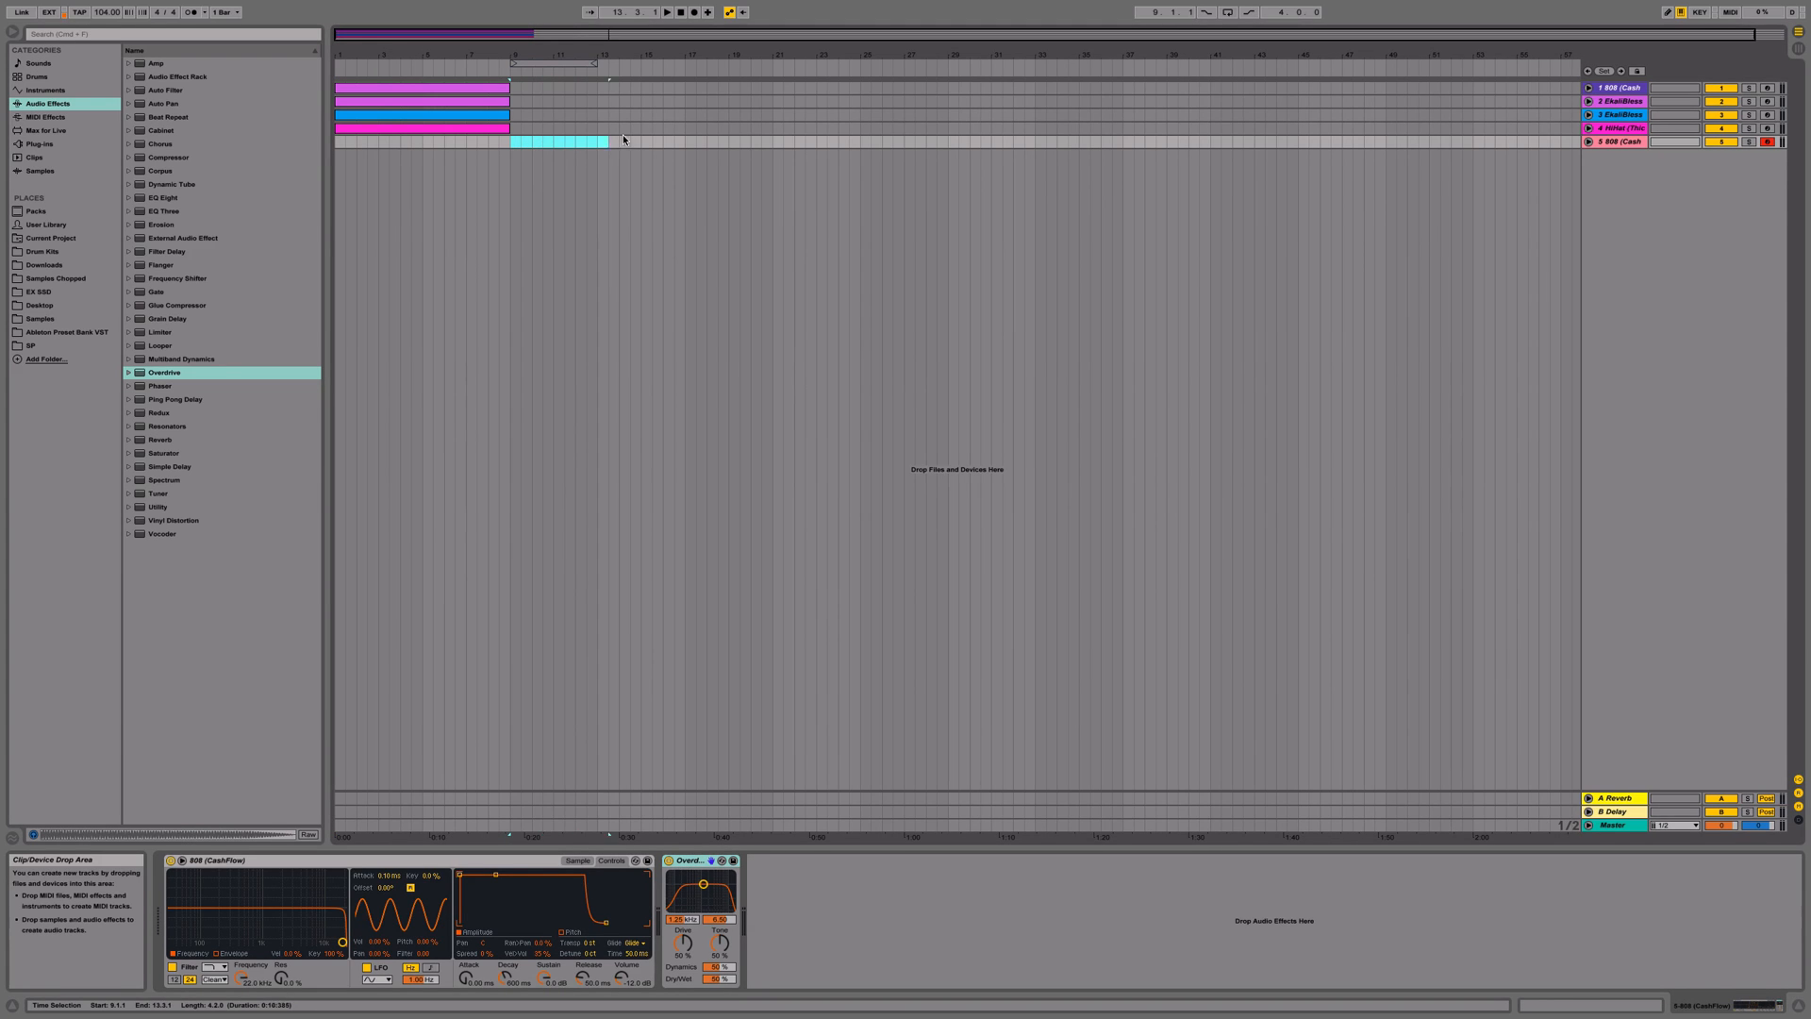
pyautogui.rightClick(566, 142)
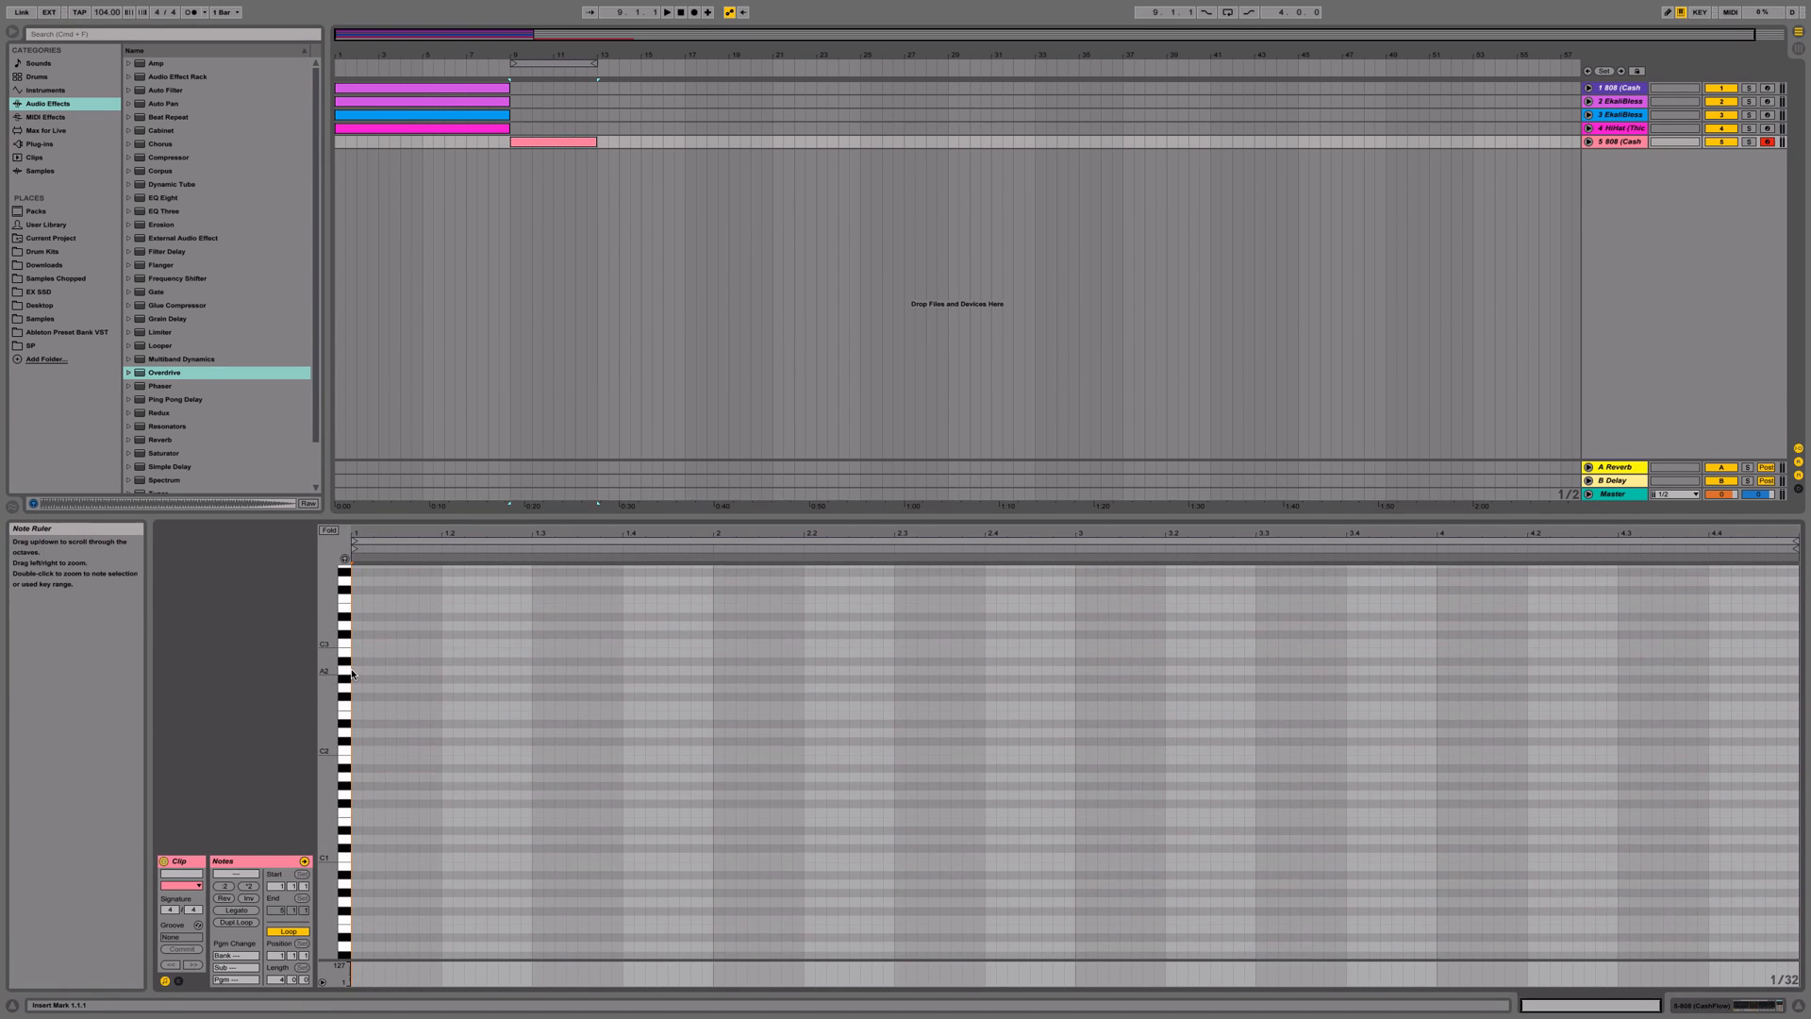
pyautogui.click(358, 643)
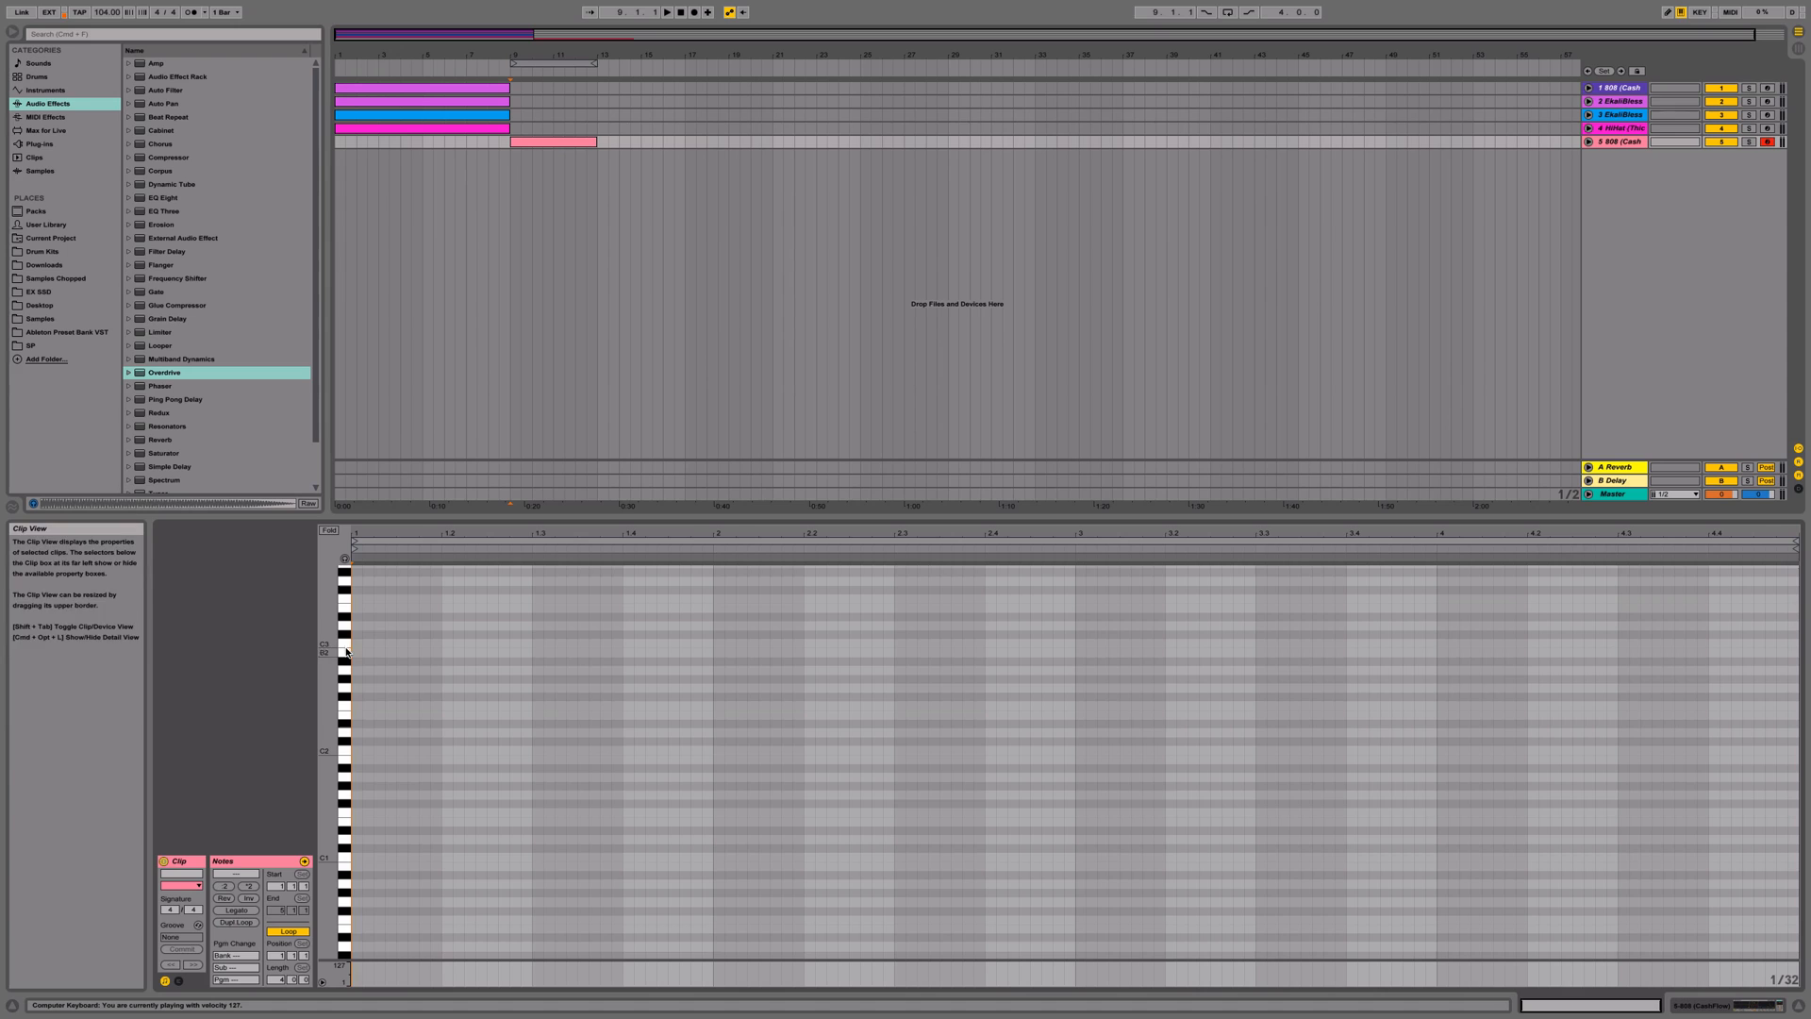
pyautogui.click(358, 644)
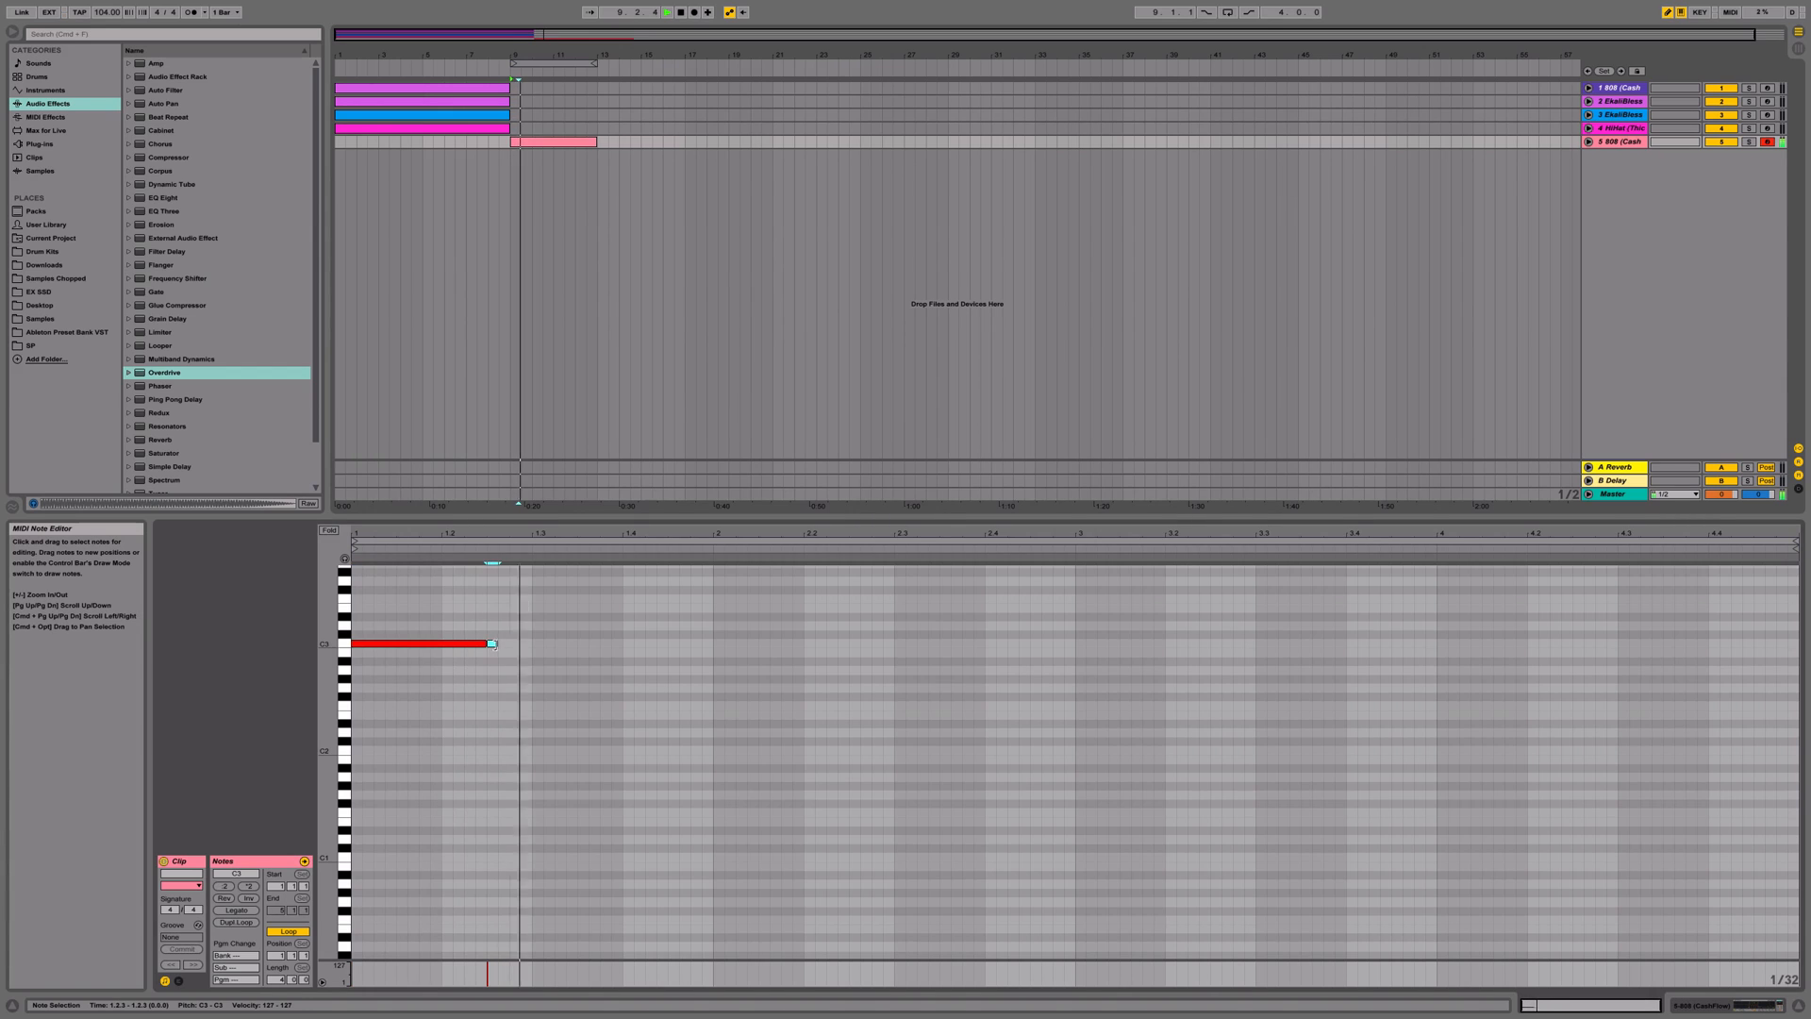
# - Draw a long bass note and duplicate it across the clip as a steady low run
pyautogui.moveTo(492, 643); pyautogui.dragTo(624, 643)
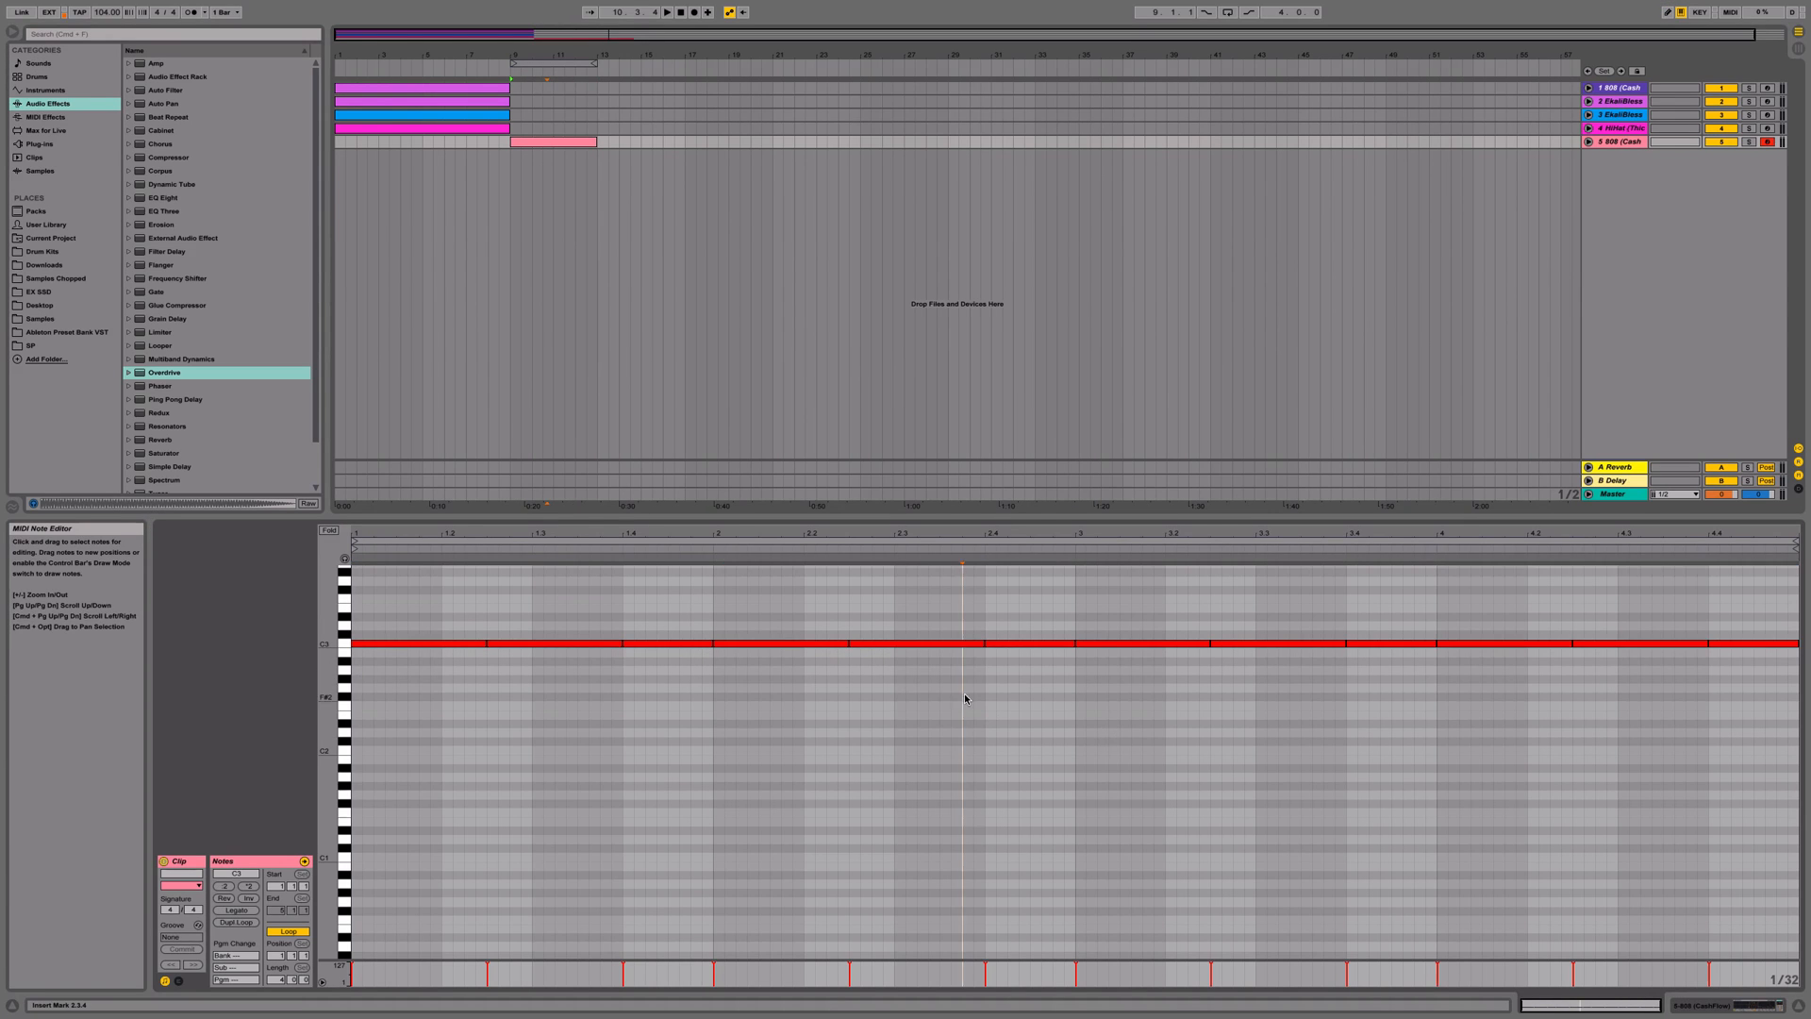
pyautogui.click(1011, 642)
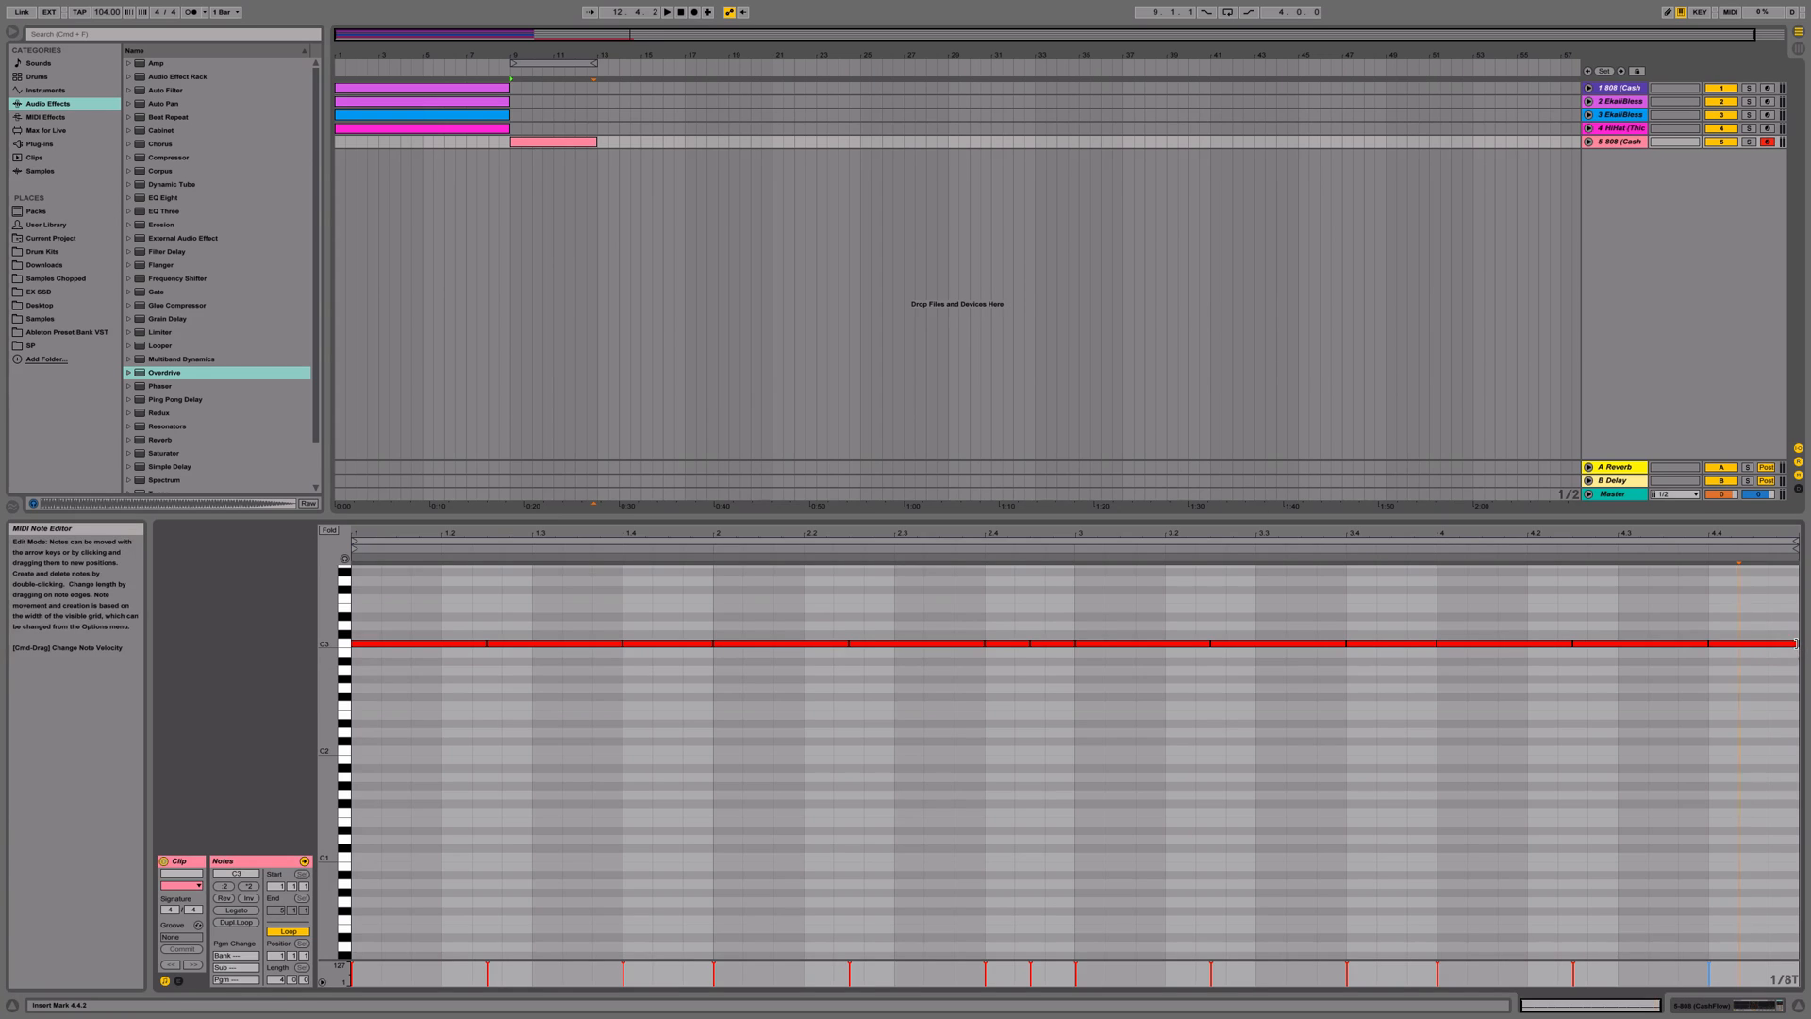
pyautogui.rightClick(556, 775)
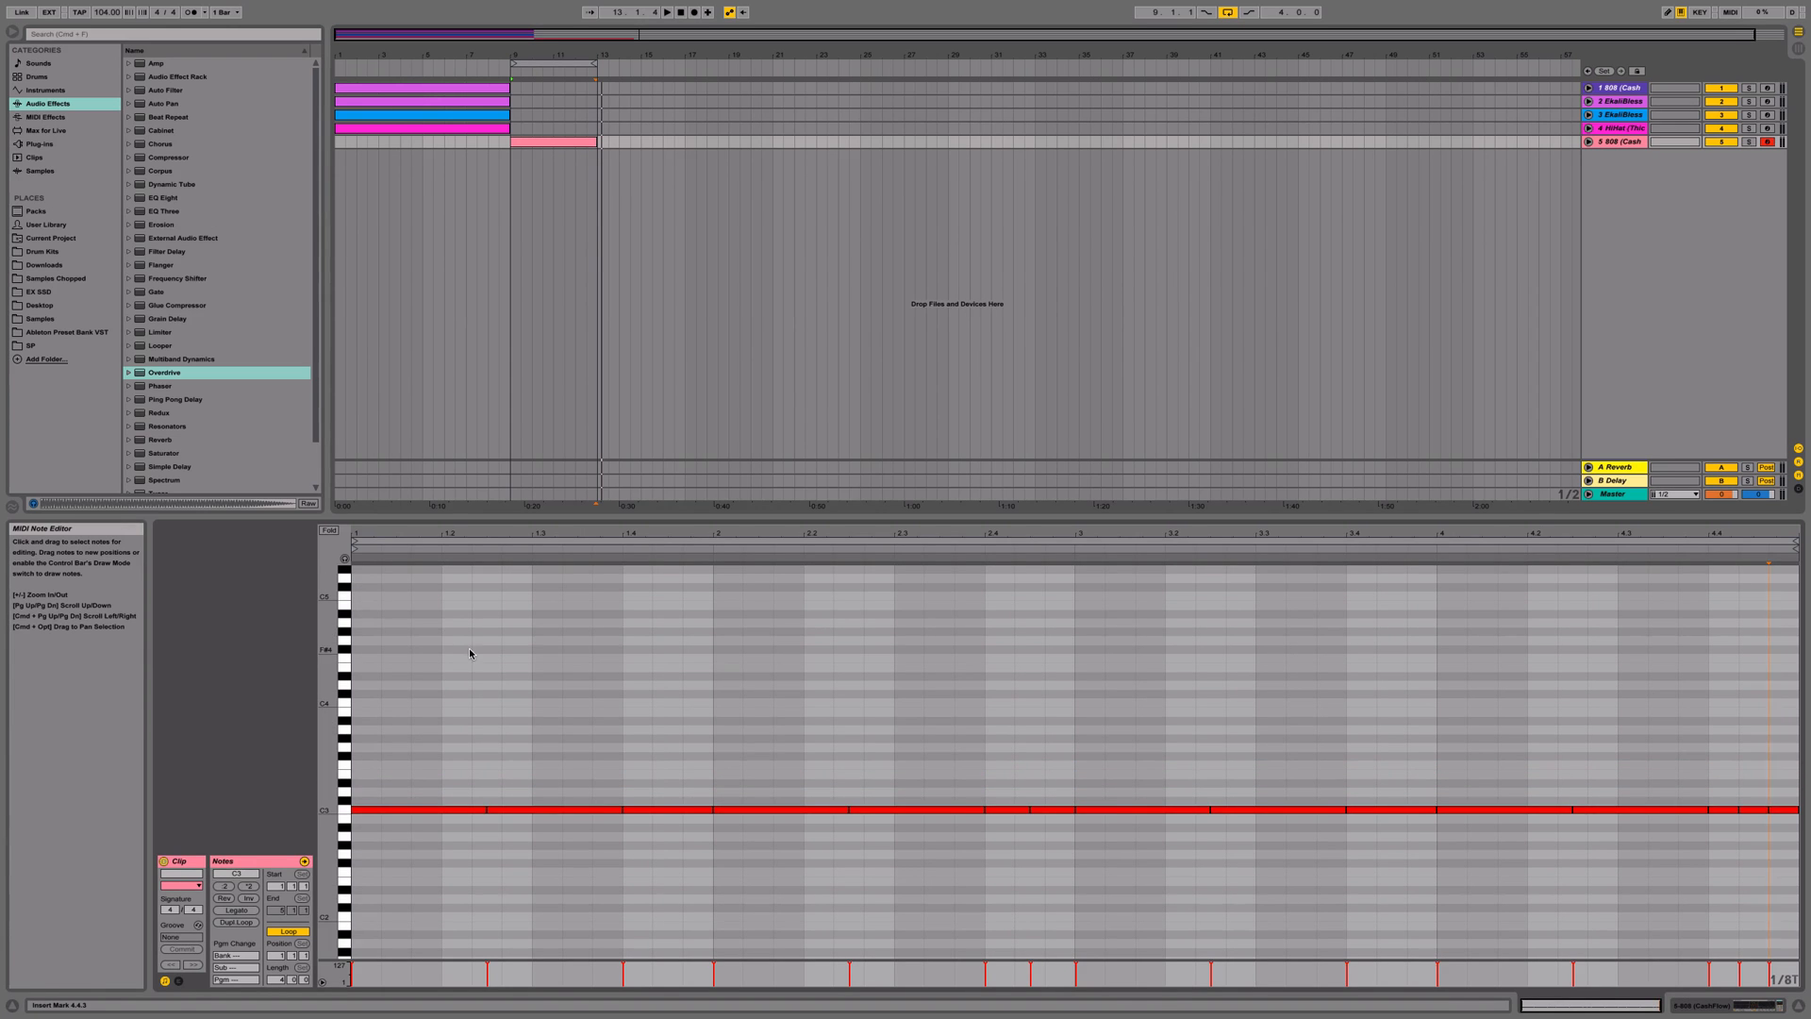
pyautogui.rightClick(470, 653)
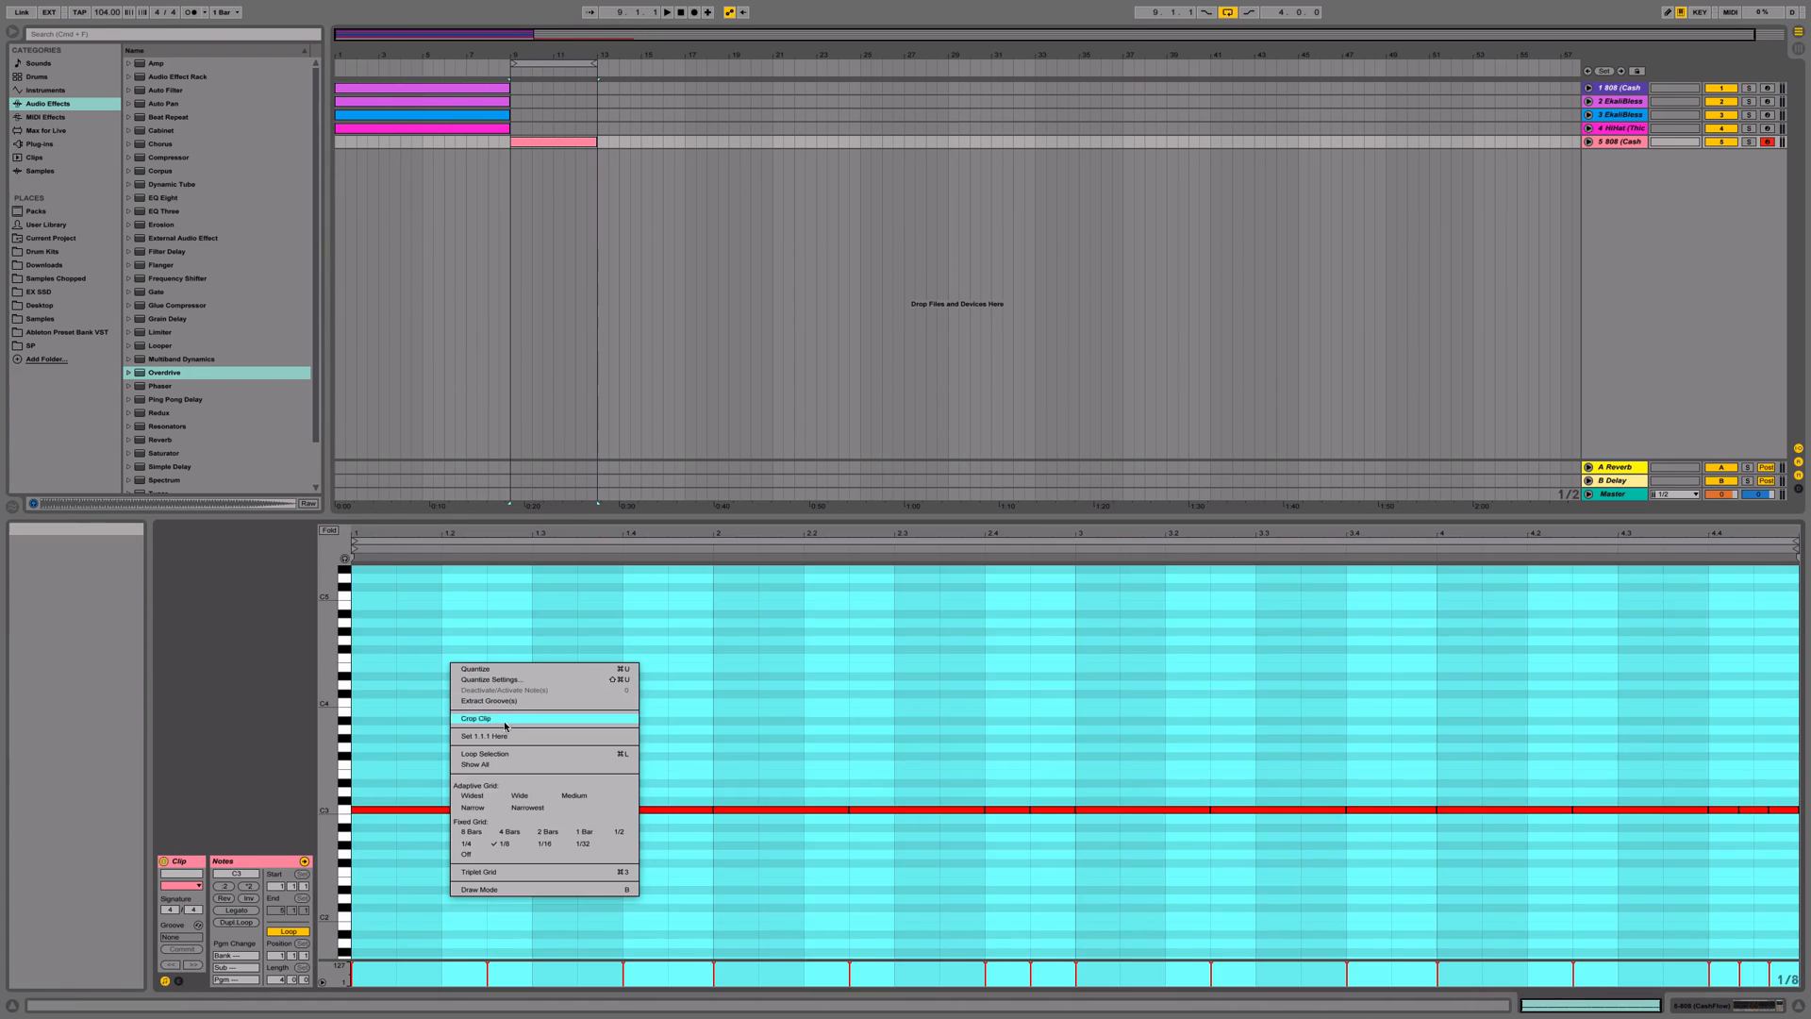
# - Crop the clip and draw three short higher notes above the bass in the first bar
pyautogui.click(476, 716)
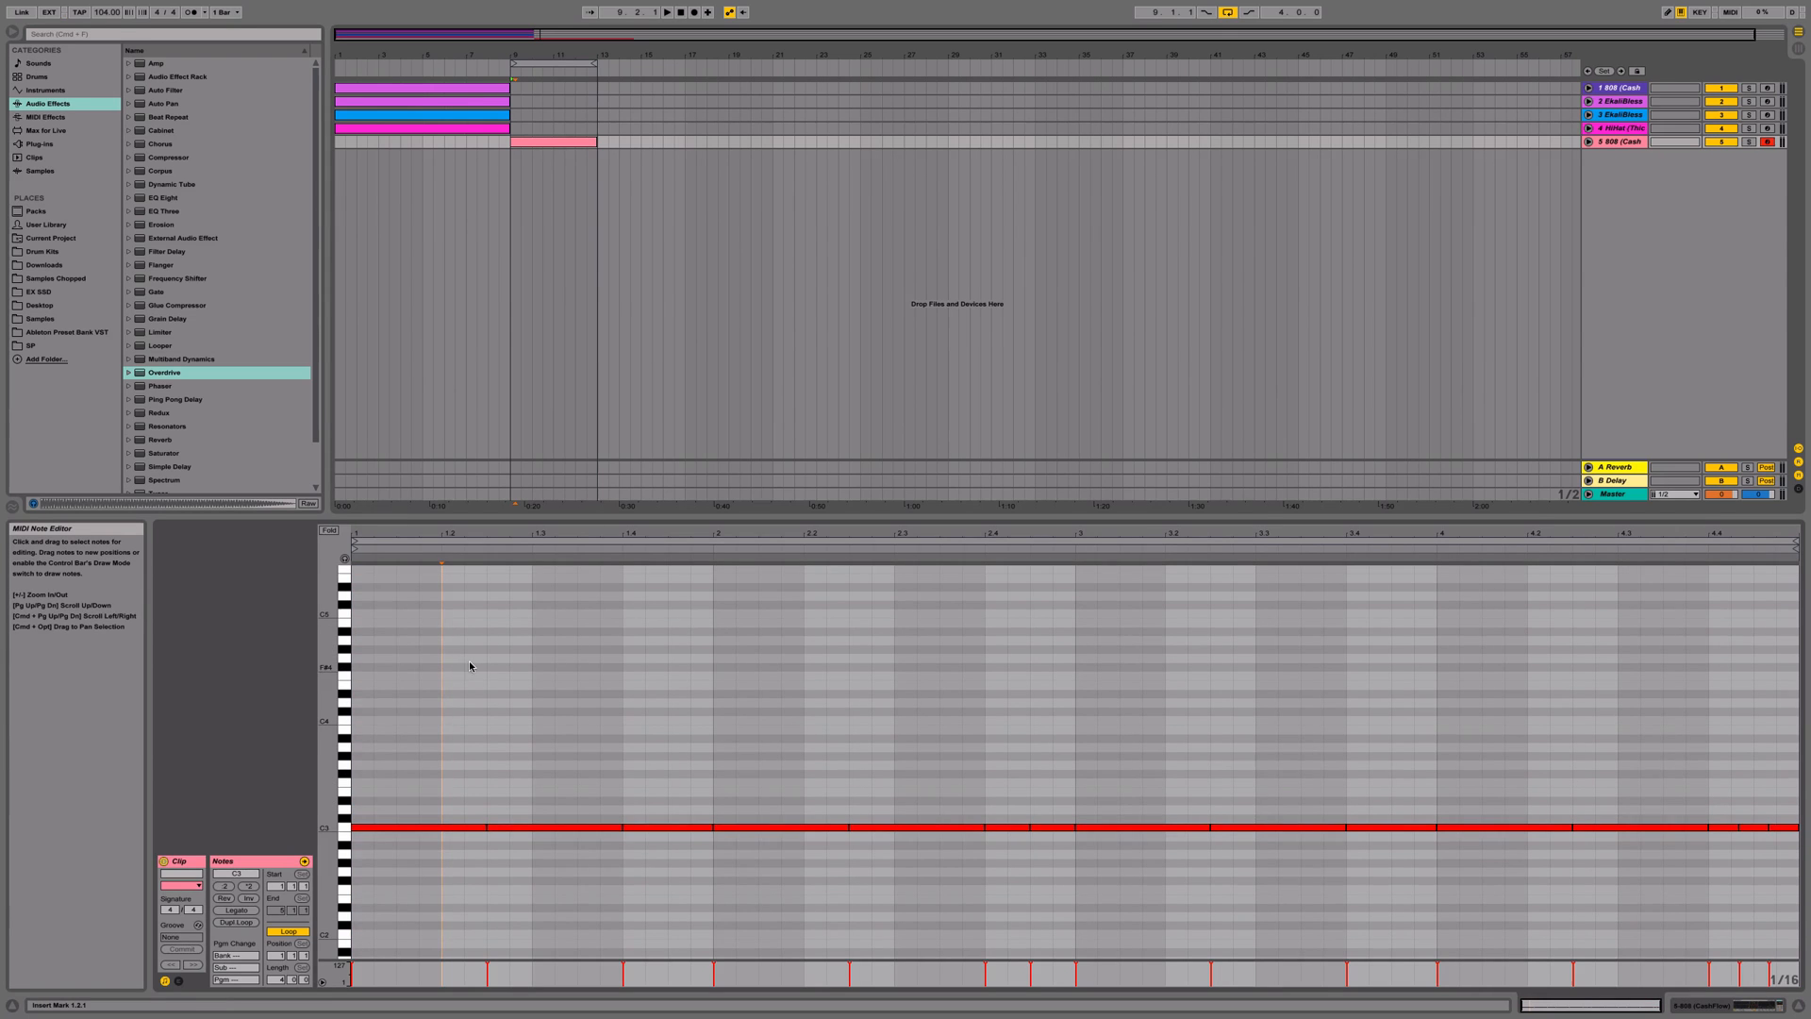
pyautogui.click(431, 639)
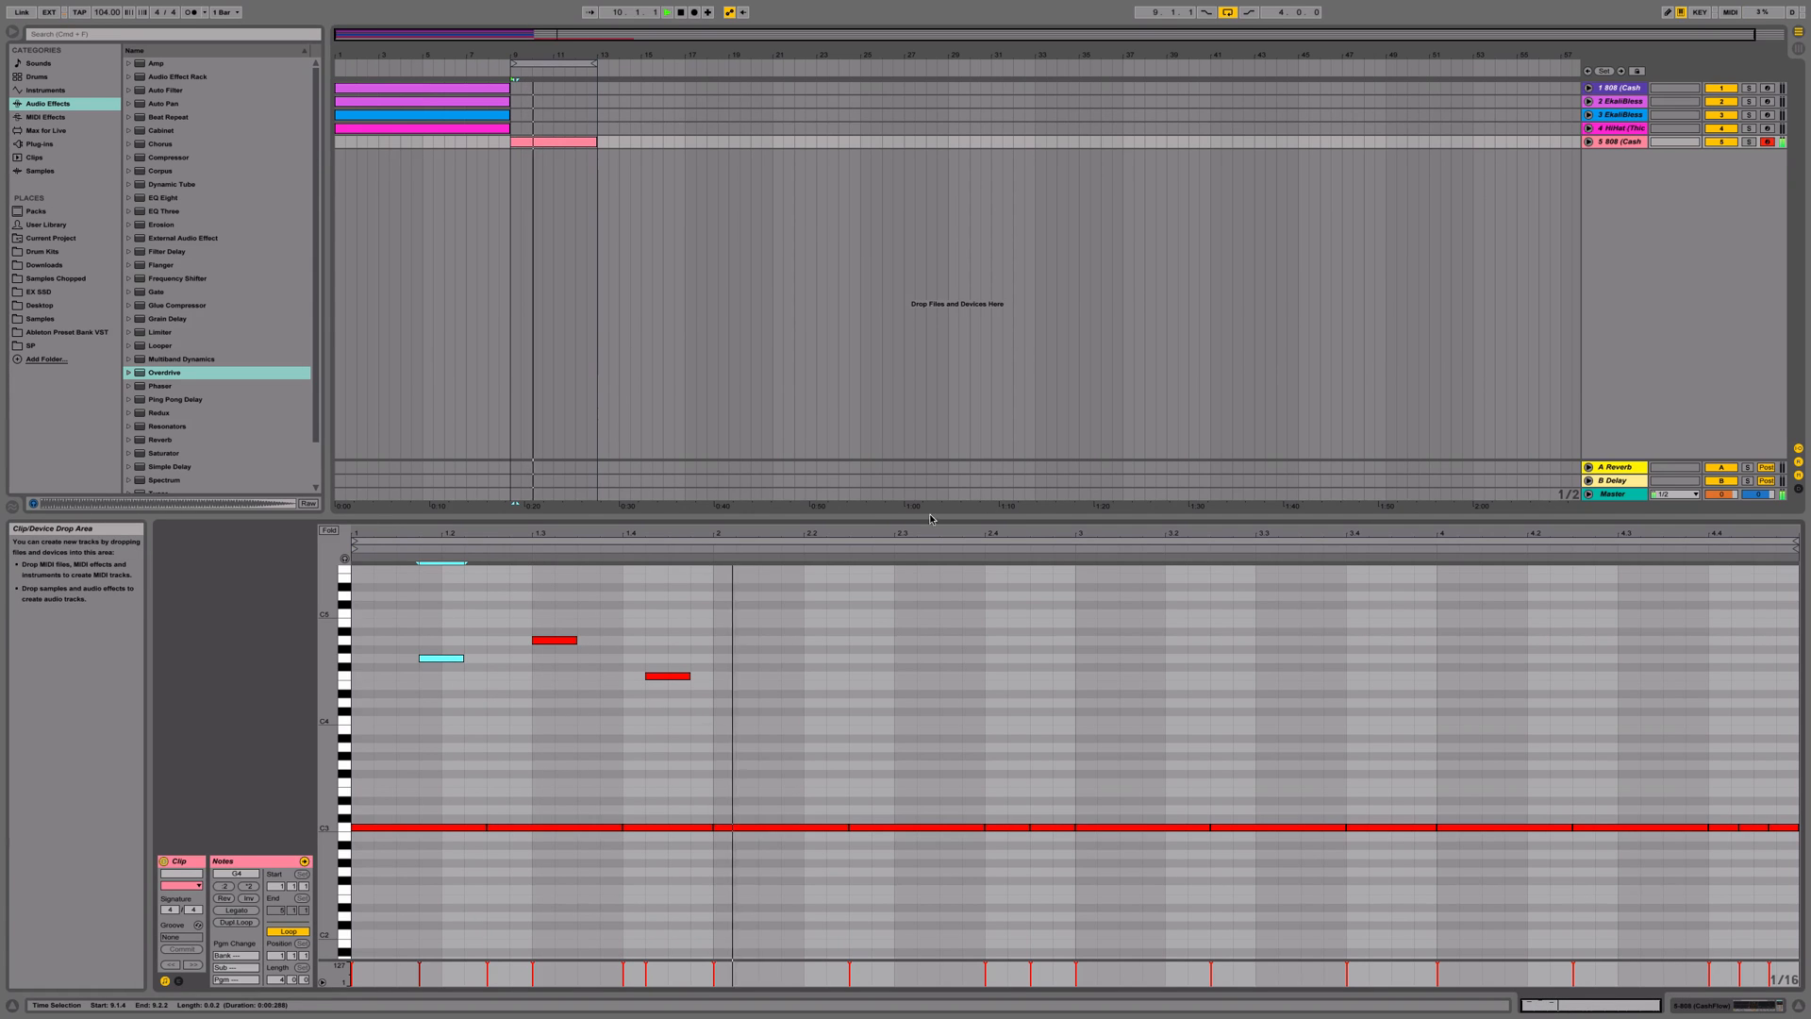
pyautogui.click(439, 658)
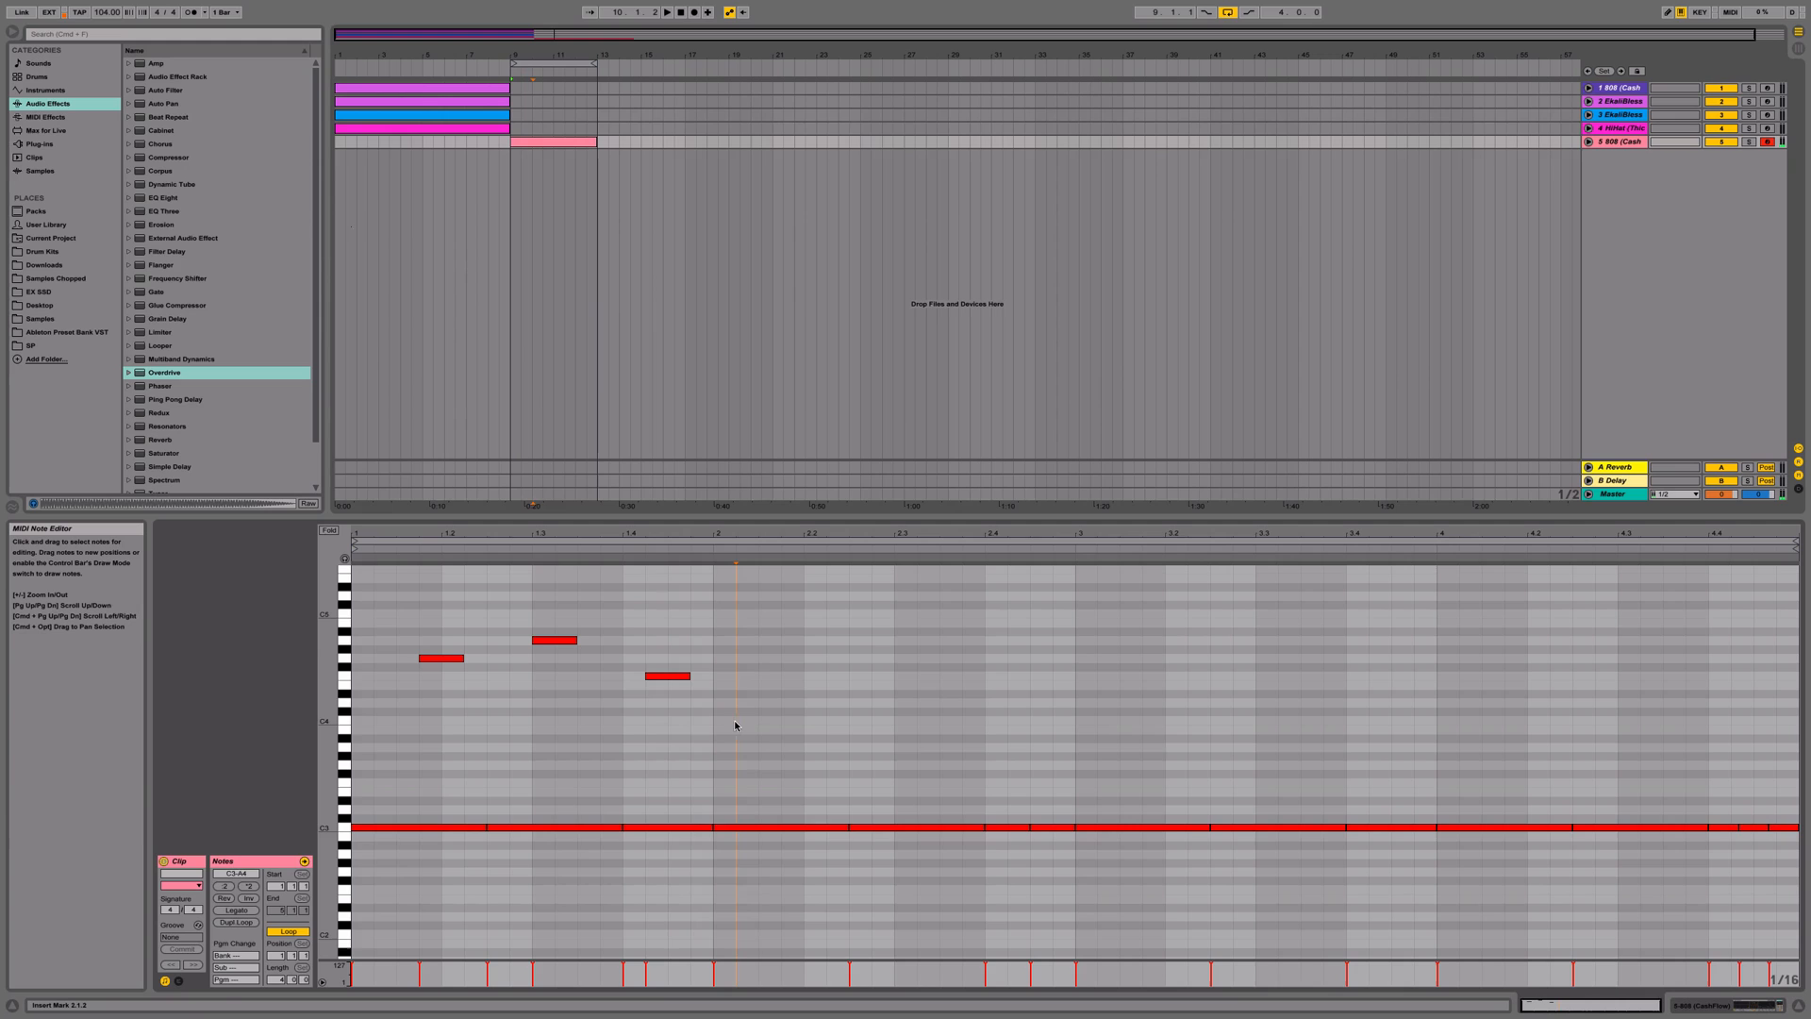
pyautogui.moveTo(590, 800)
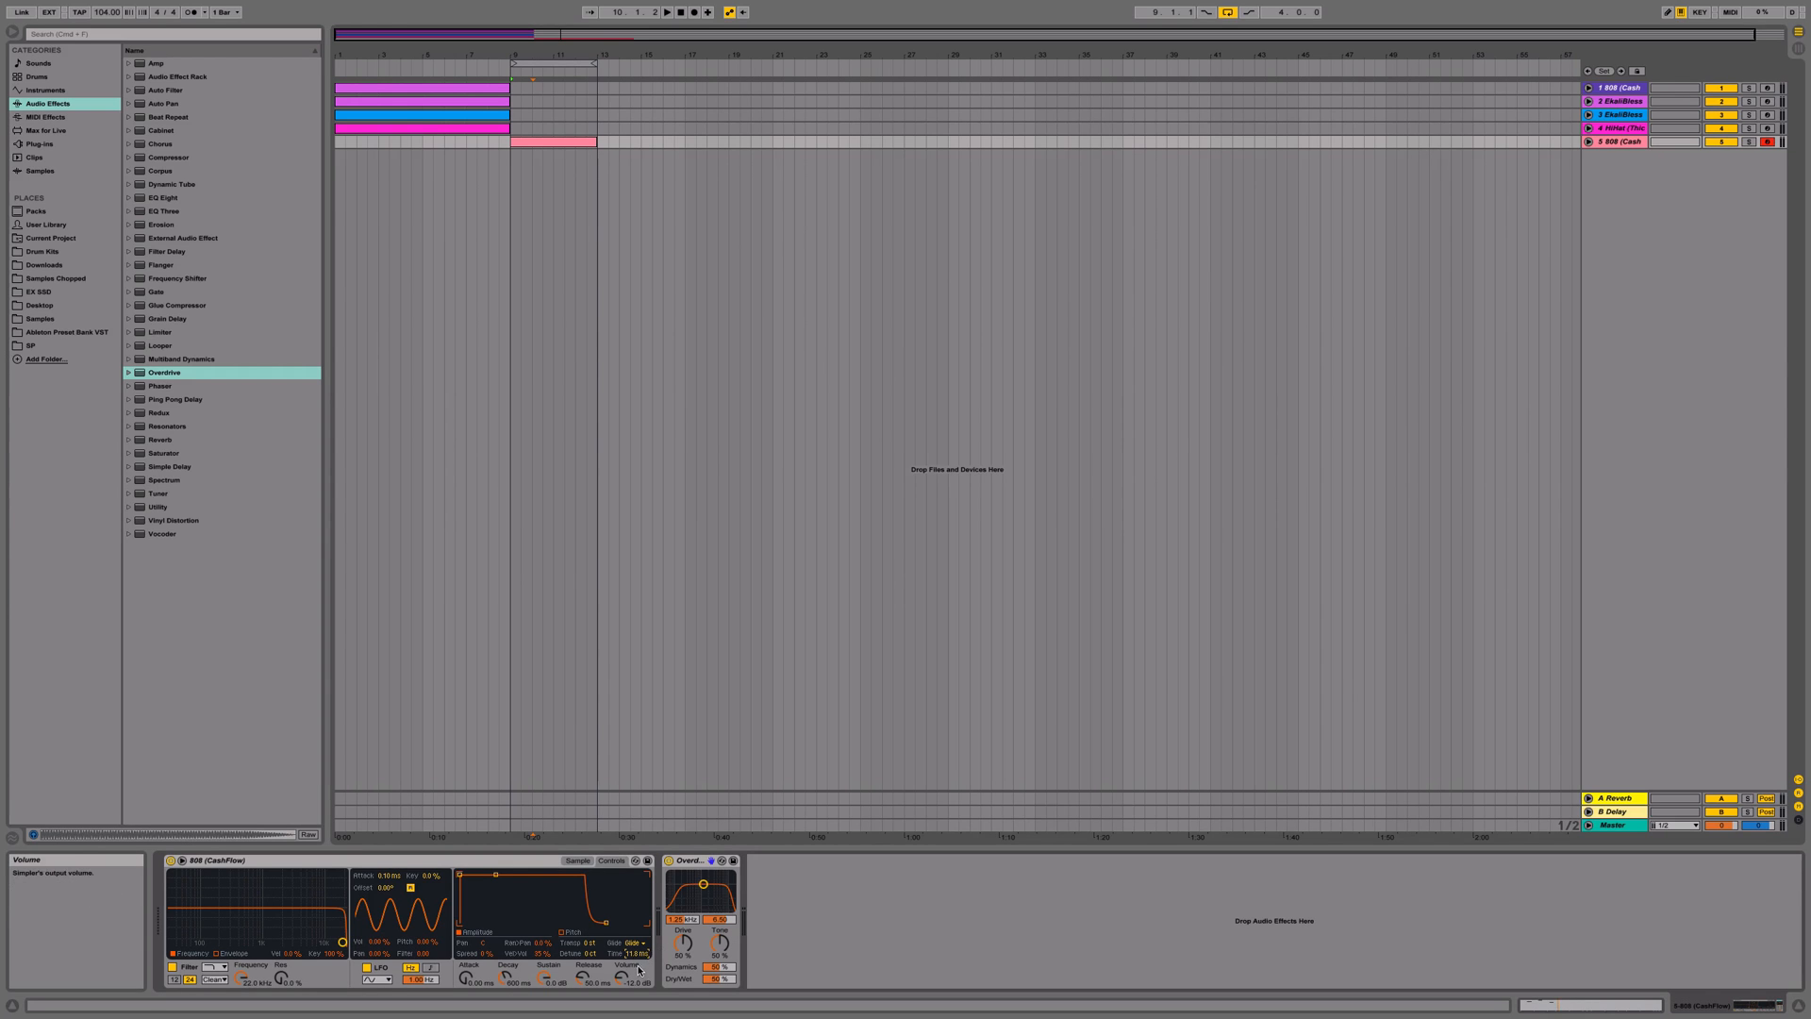
pyautogui.doubleClick(555, 142)
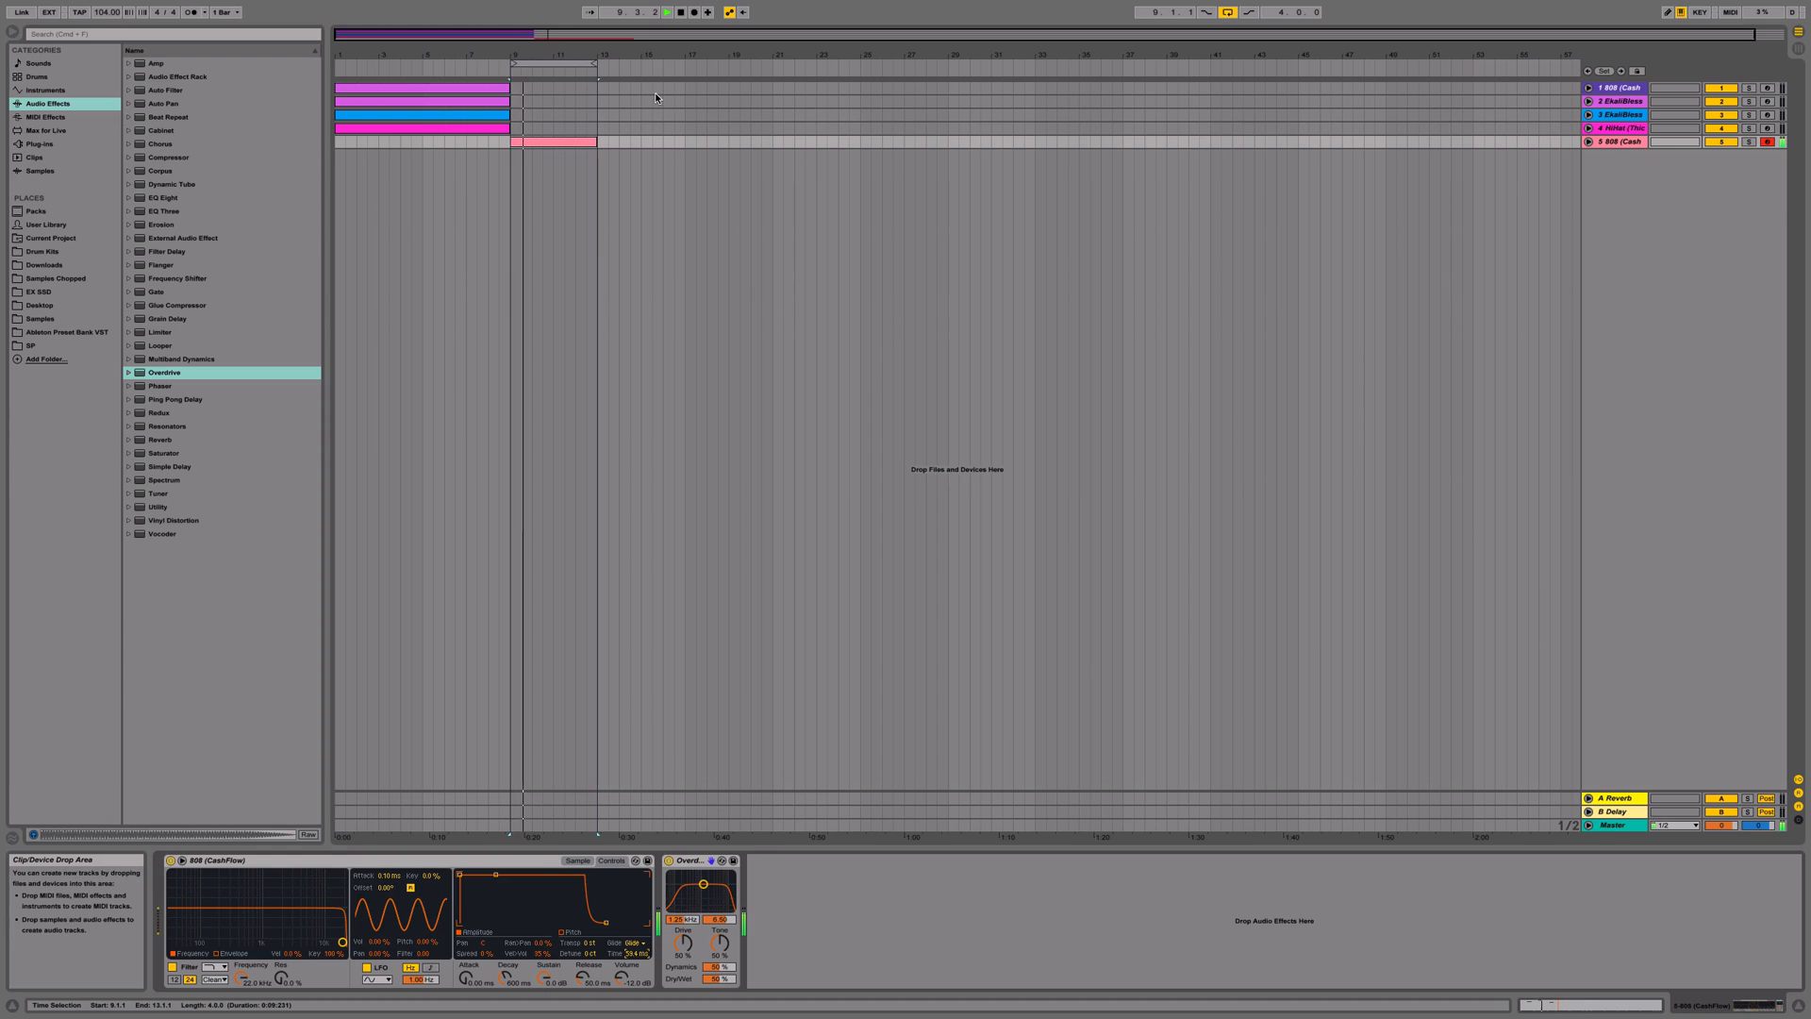
# - Add more short higher glide notes spread across the later bars of the 808 clip
pyautogui.doubleClick(558, 141)
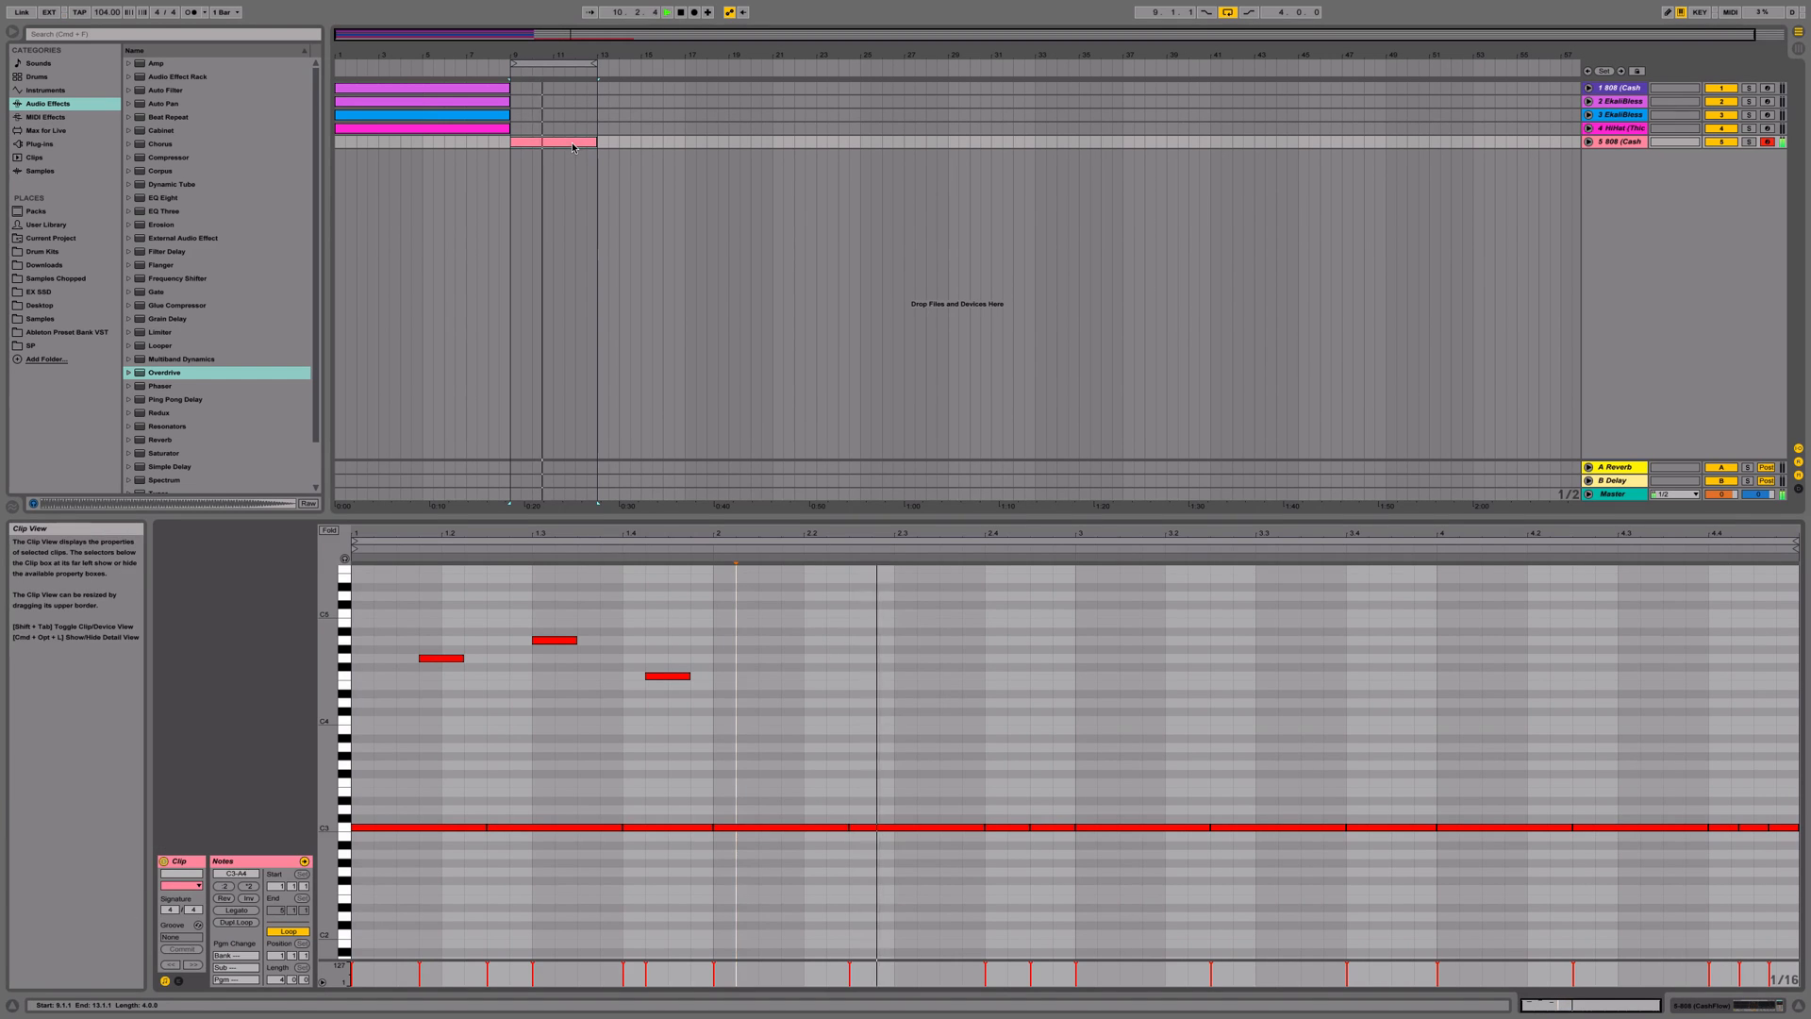
pyautogui.click(1015, 683)
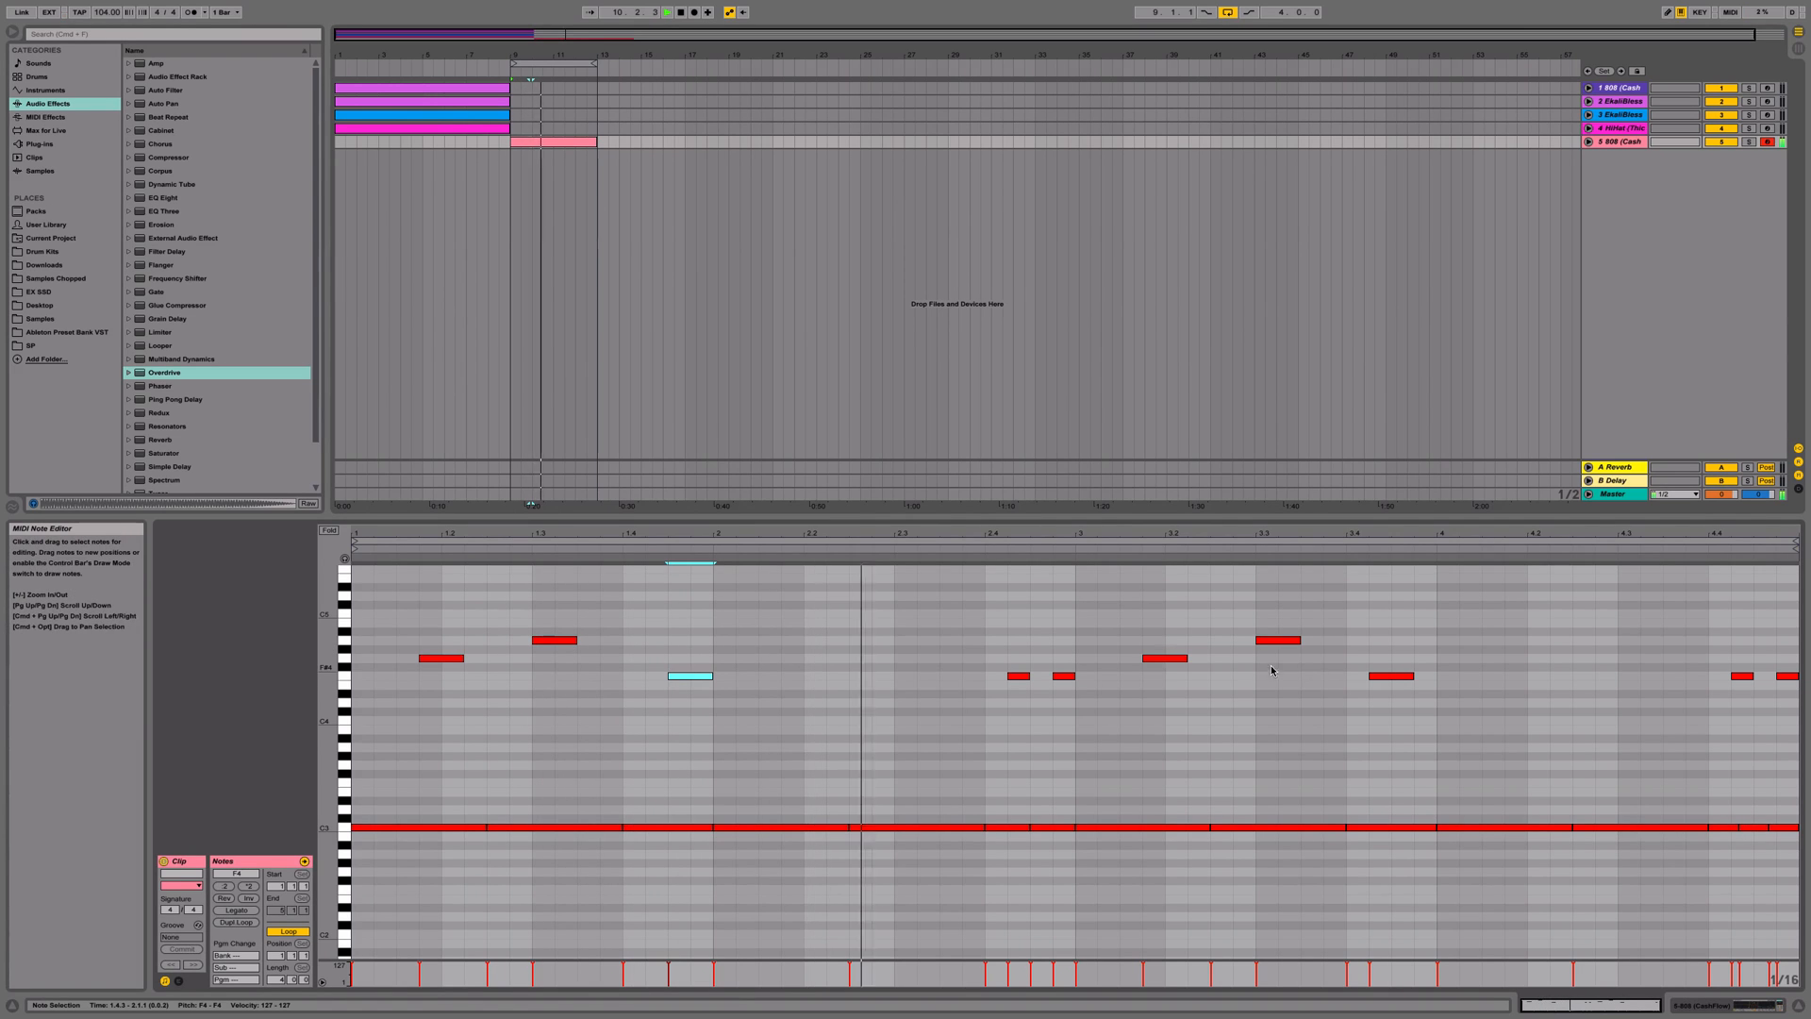
pyautogui.click(1283, 641)
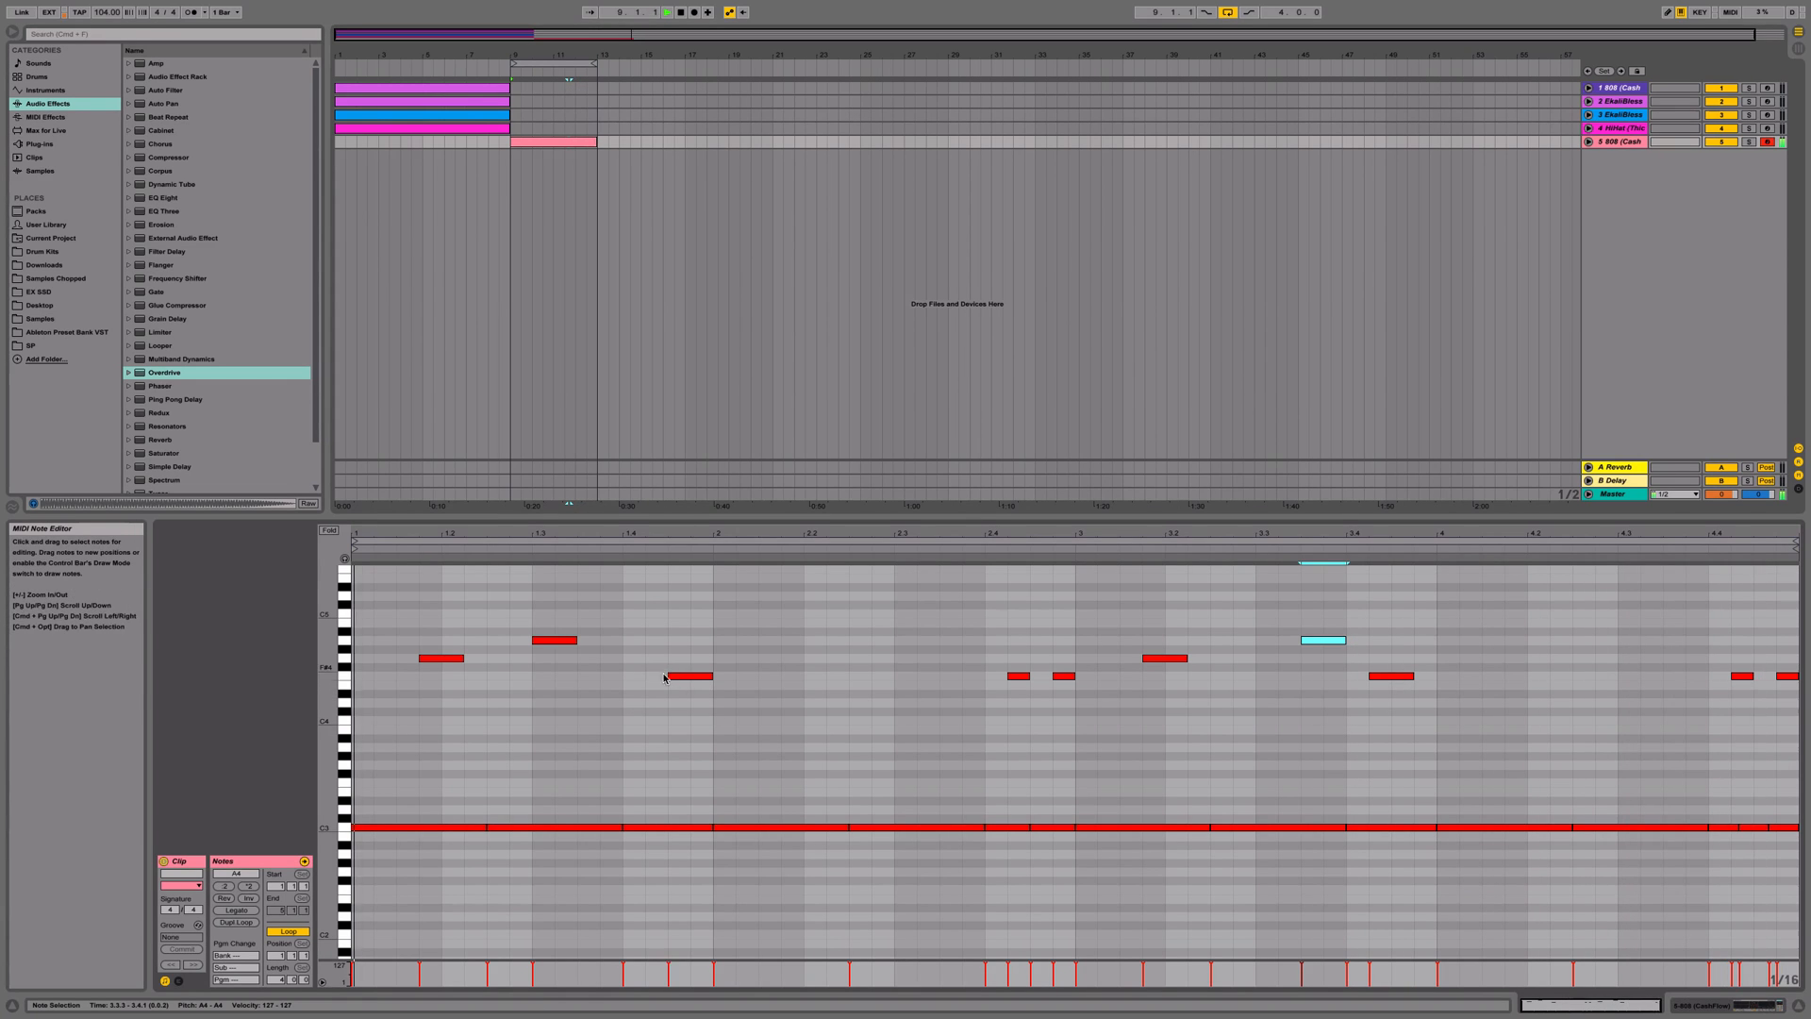
pyautogui.click(696, 678)
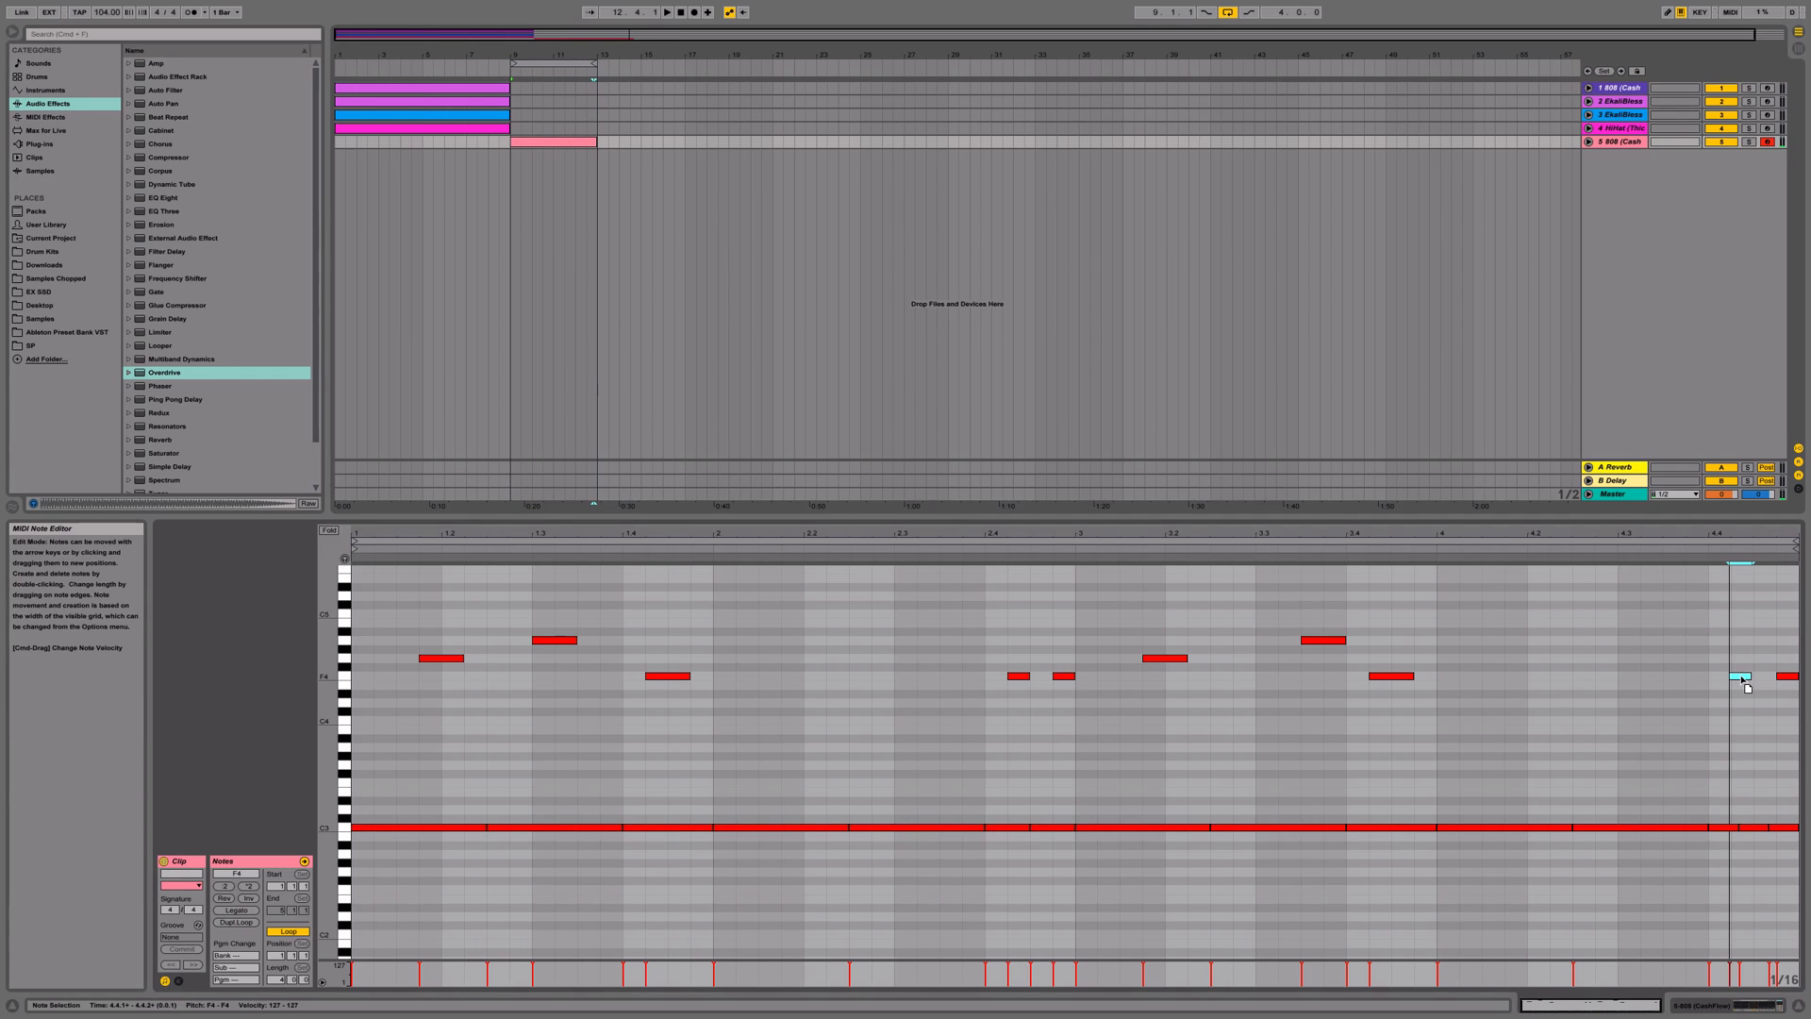
pyautogui.rightClick(1741, 677)
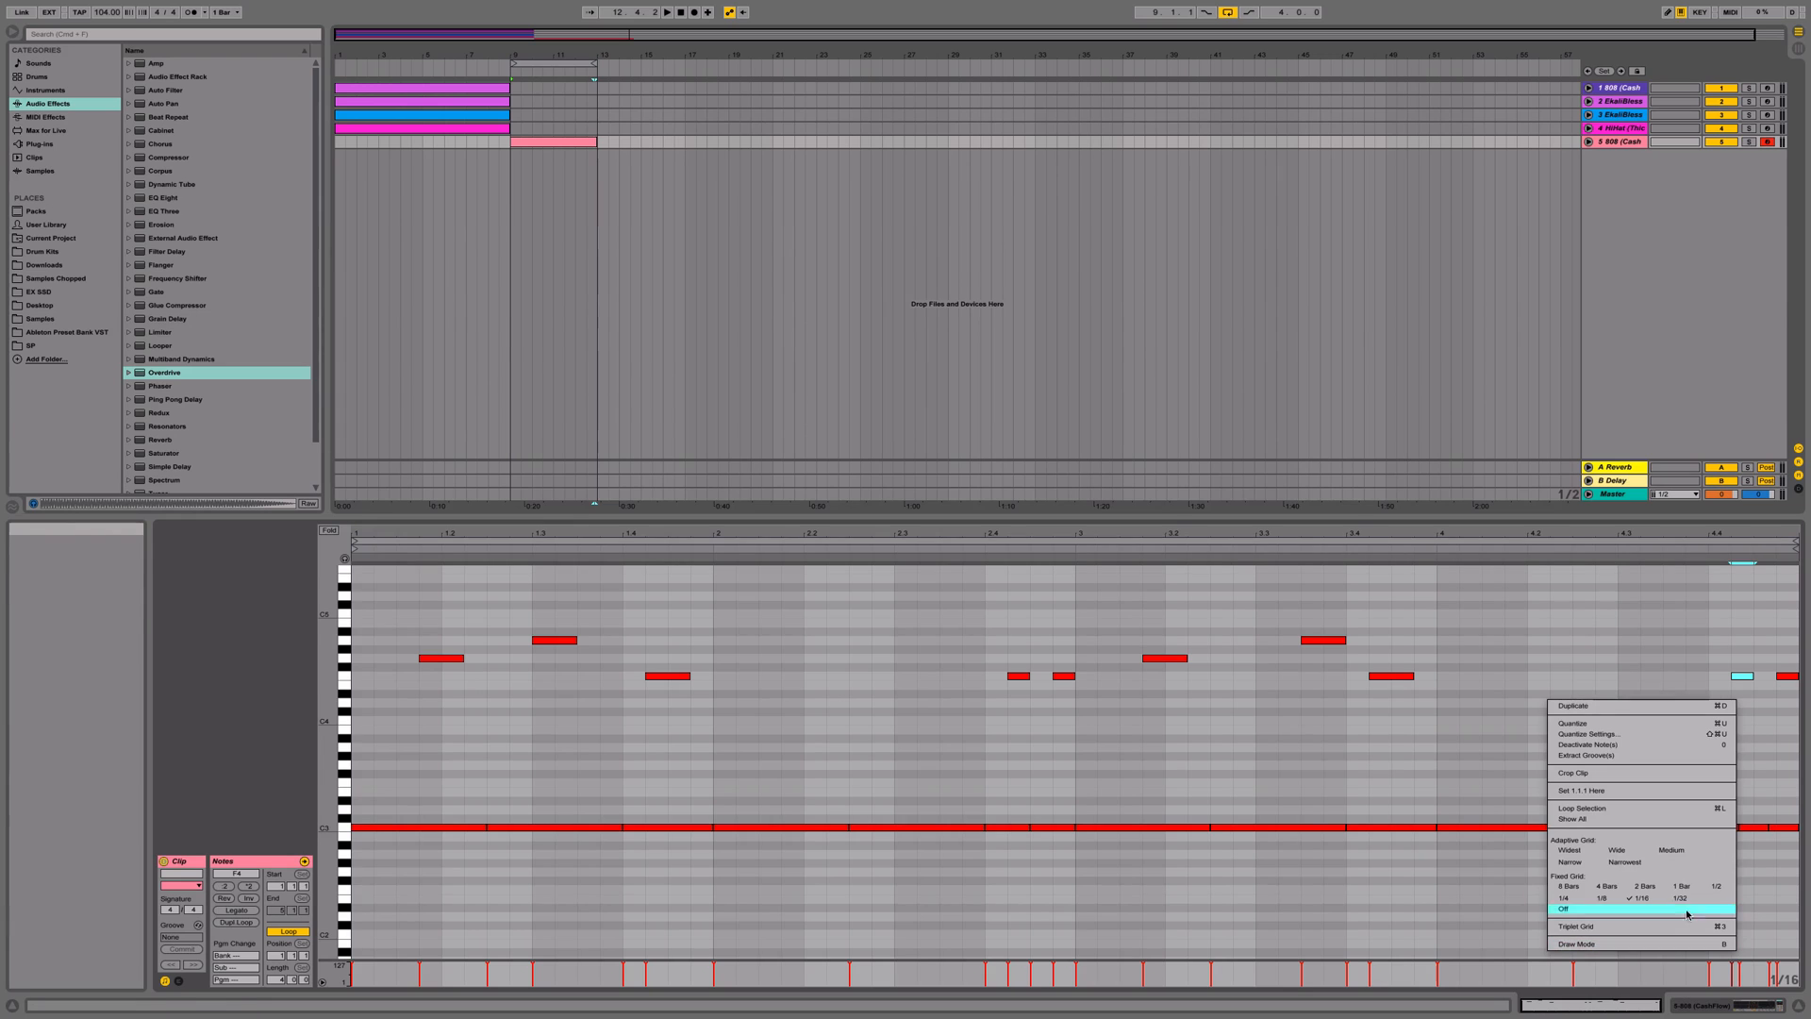
# - Set the Fixed Grid to Off for finer placement of the final glide notes
pyautogui.click(1565, 909)
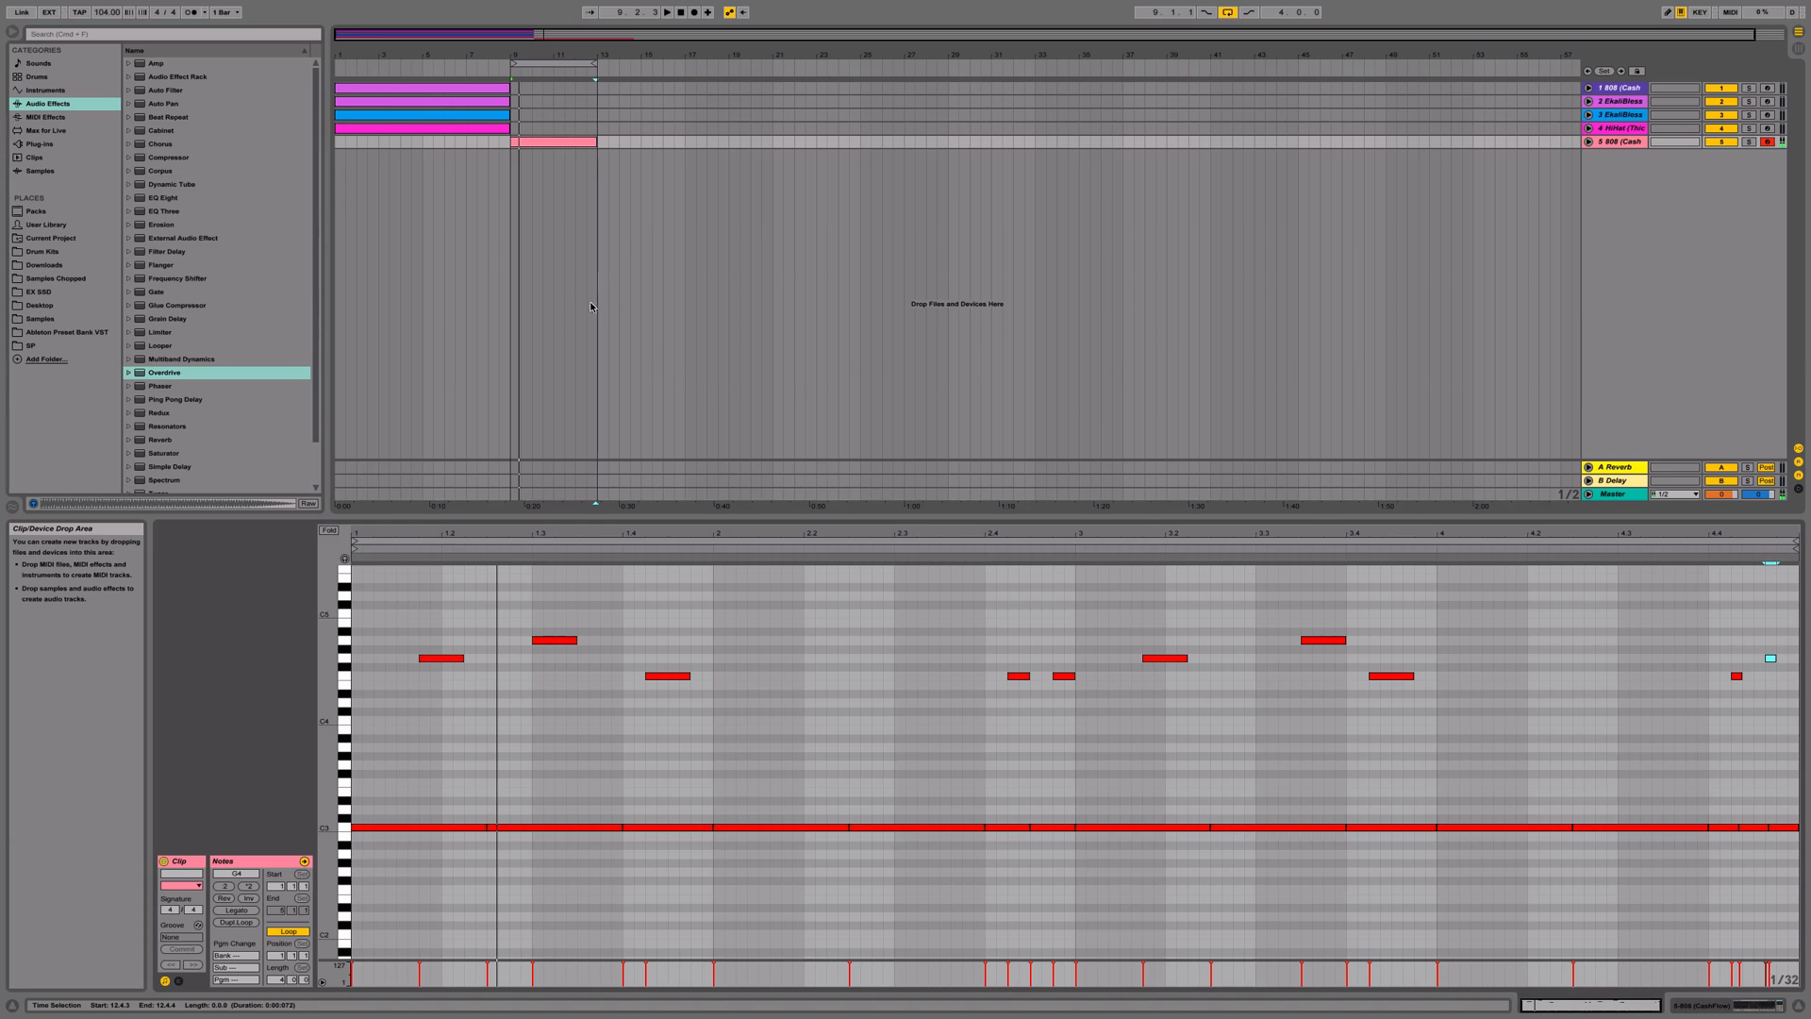
pyautogui.moveTo(569, 287)
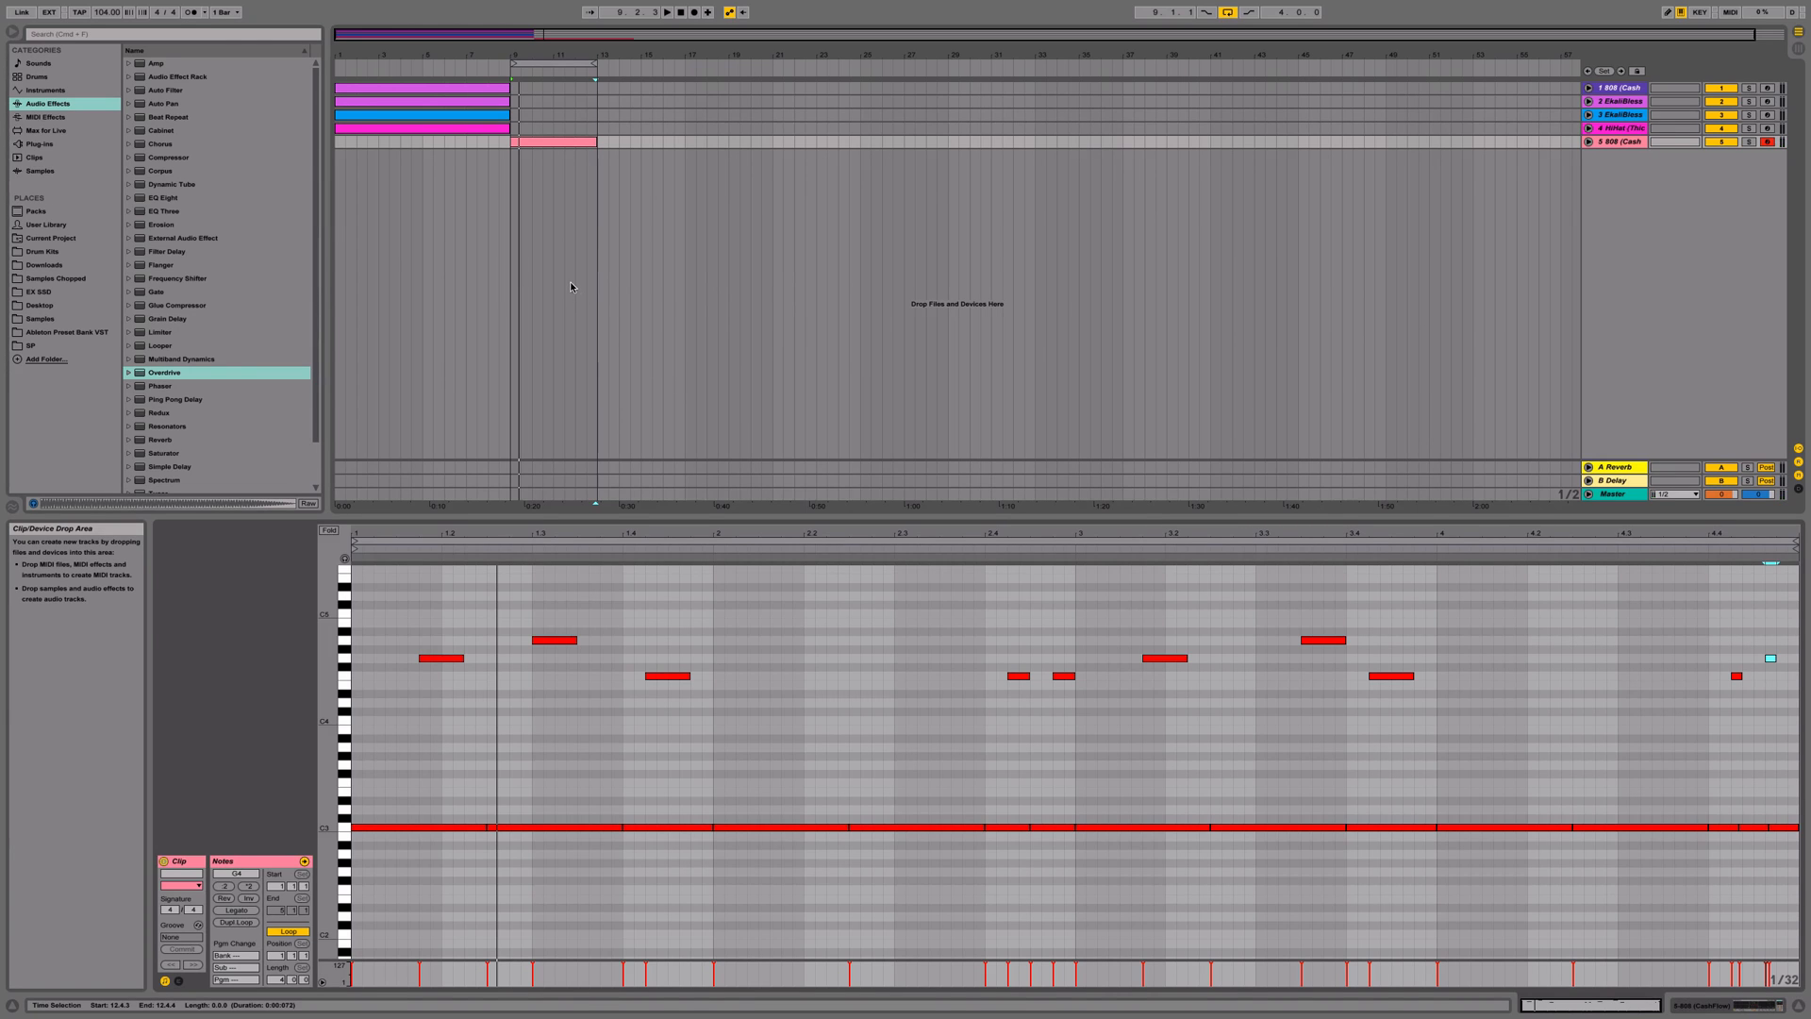
pyautogui.moveTo(640, 285)
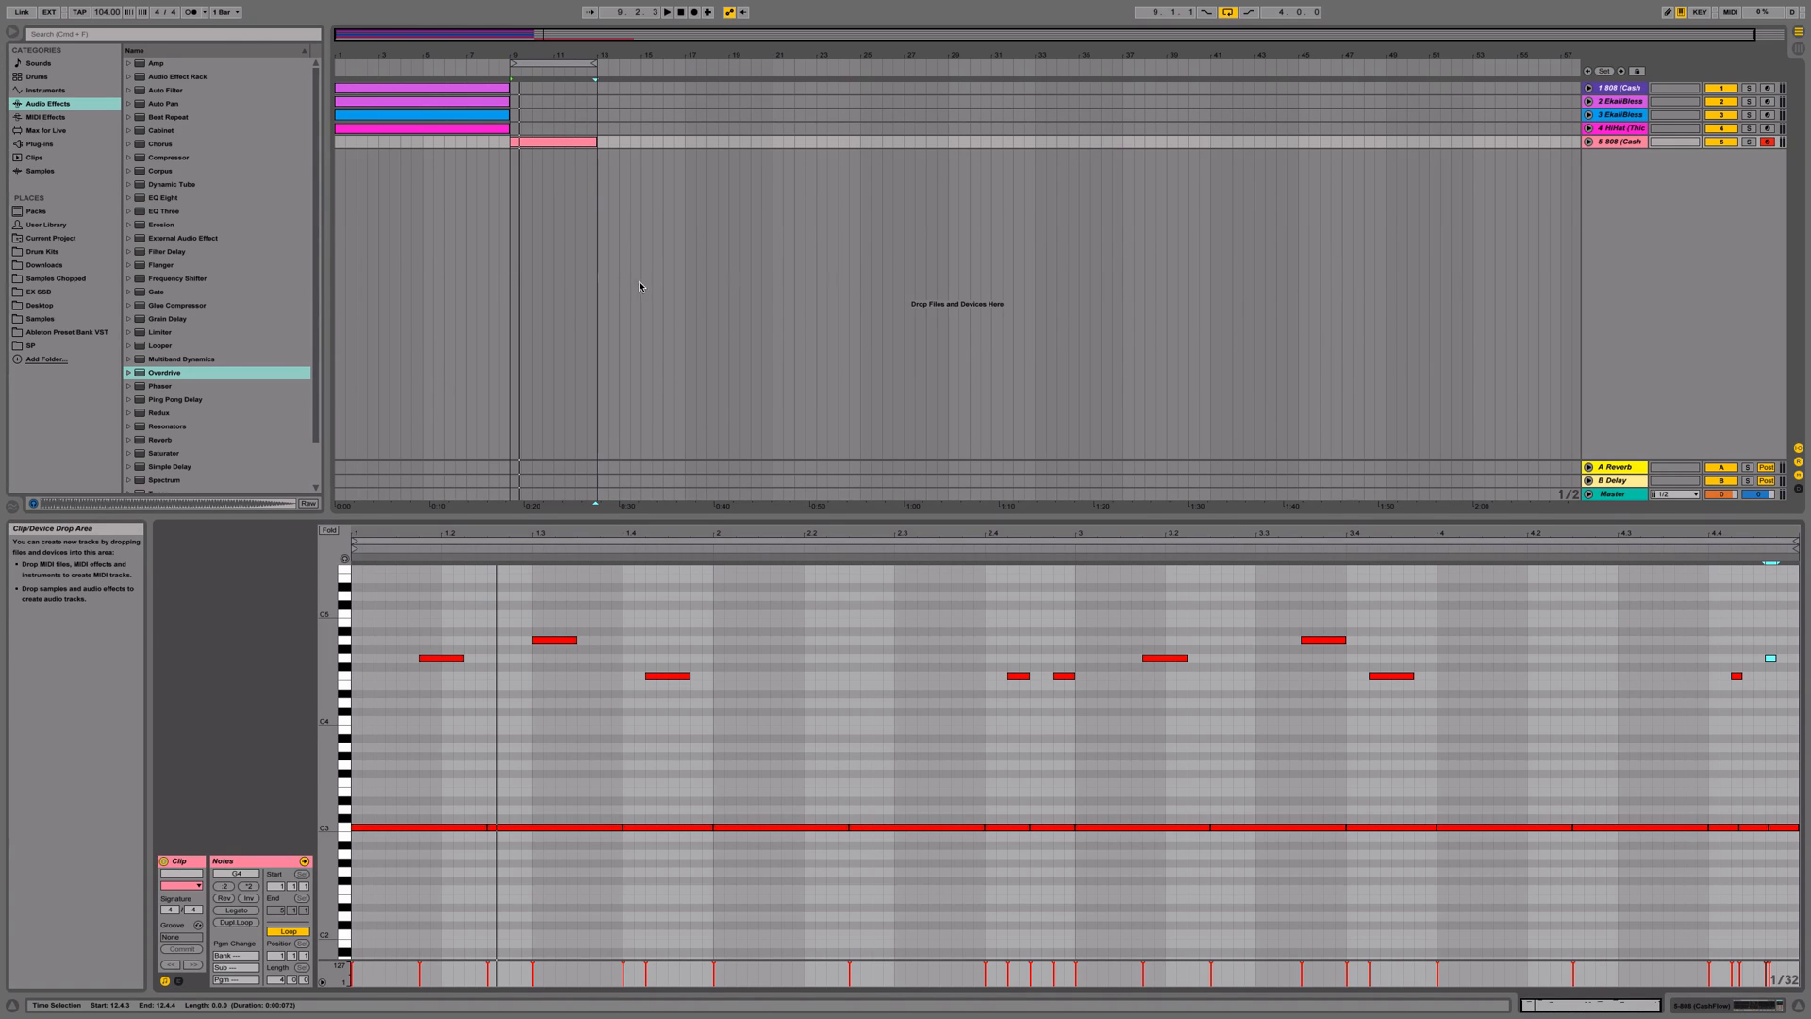